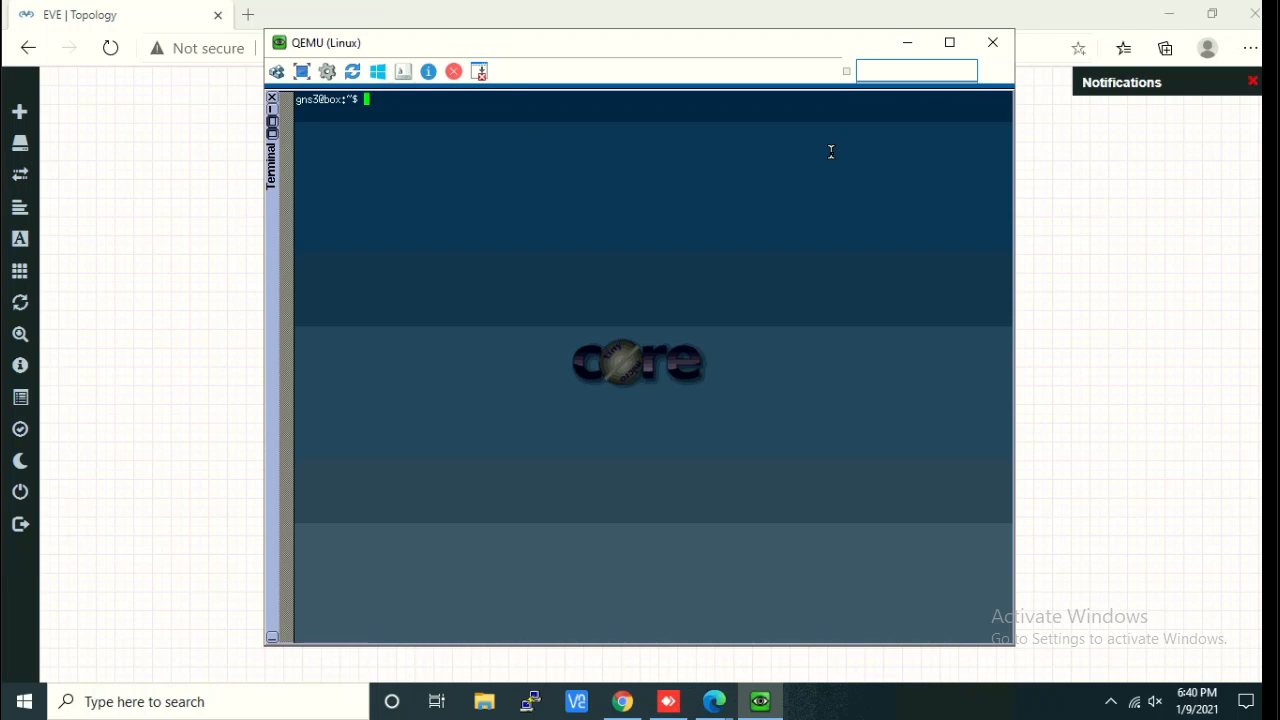
# Change to /opt and open eth0.sh in vi with sudo.
pyautogui.write('cd')
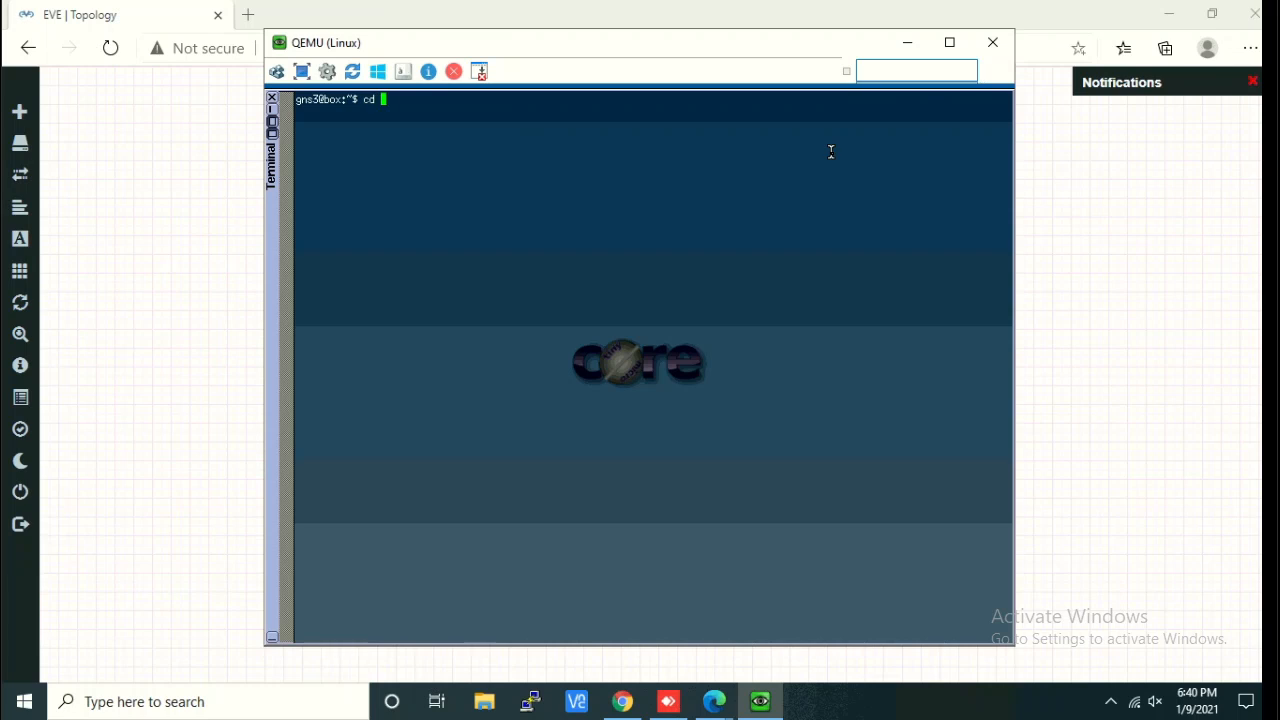
pyautogui.press('Return')
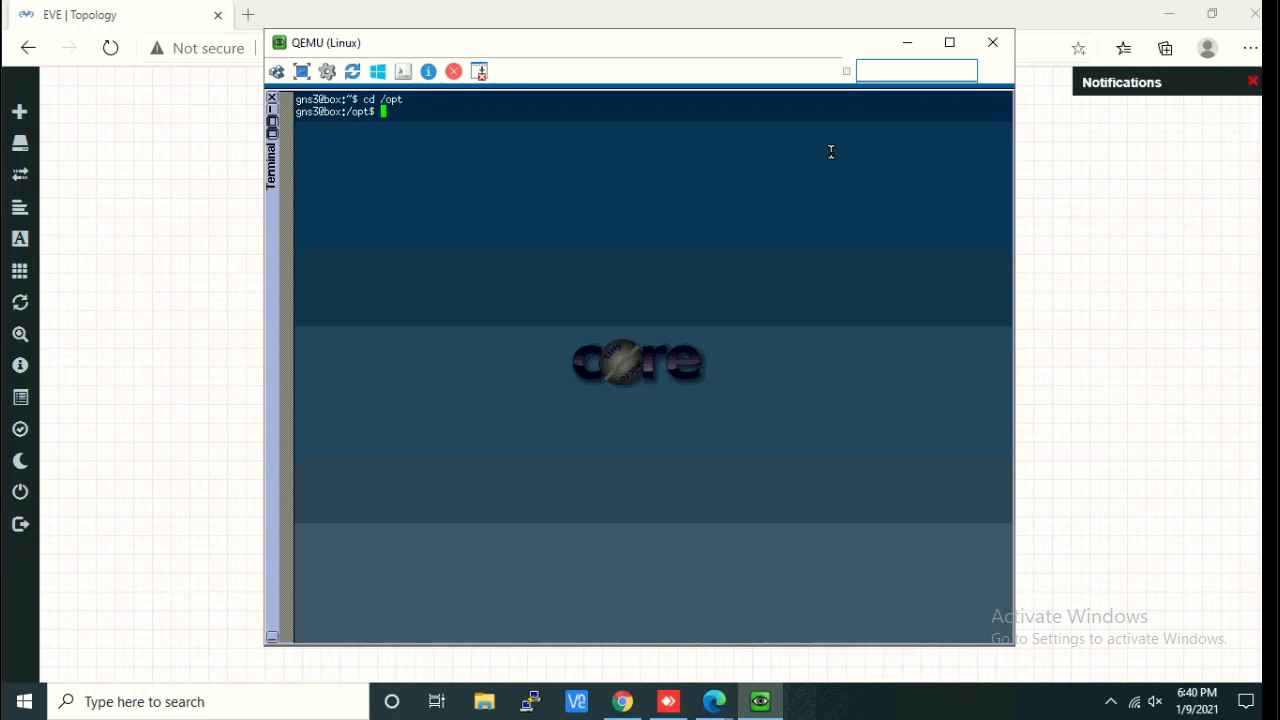
pyautogui.write('sudo vi')
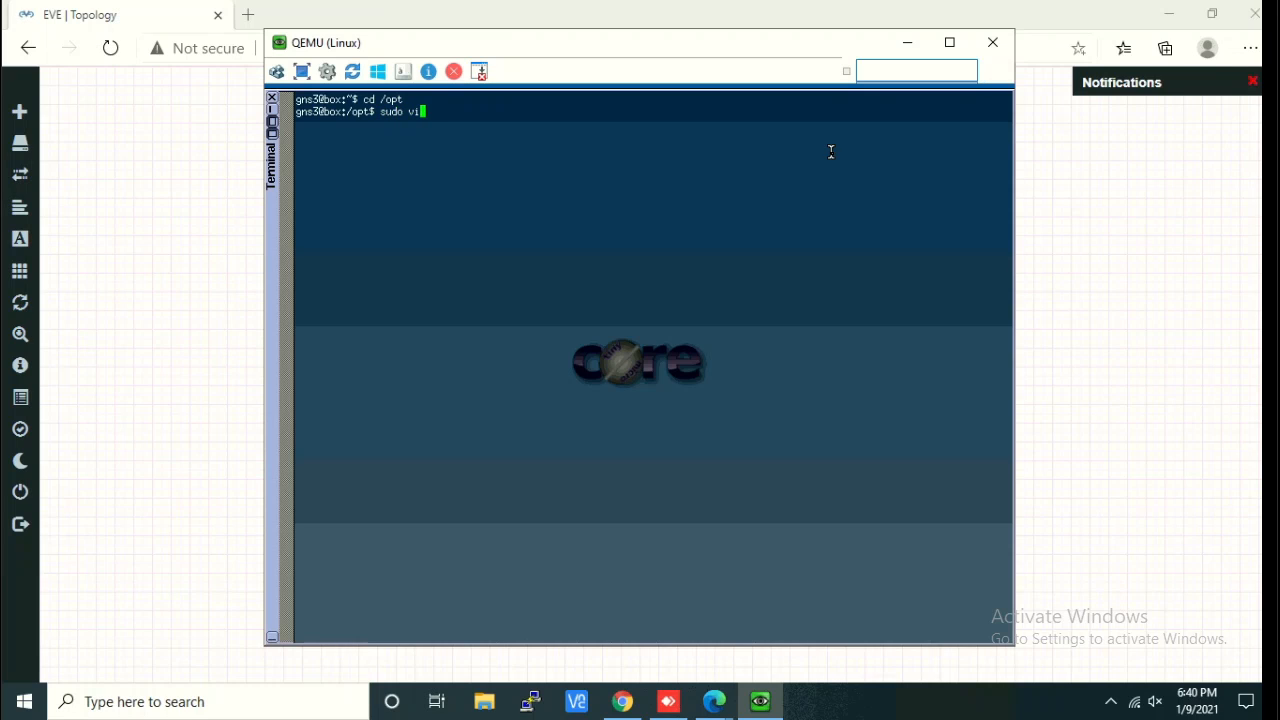
pyautogui.write('eth0.')
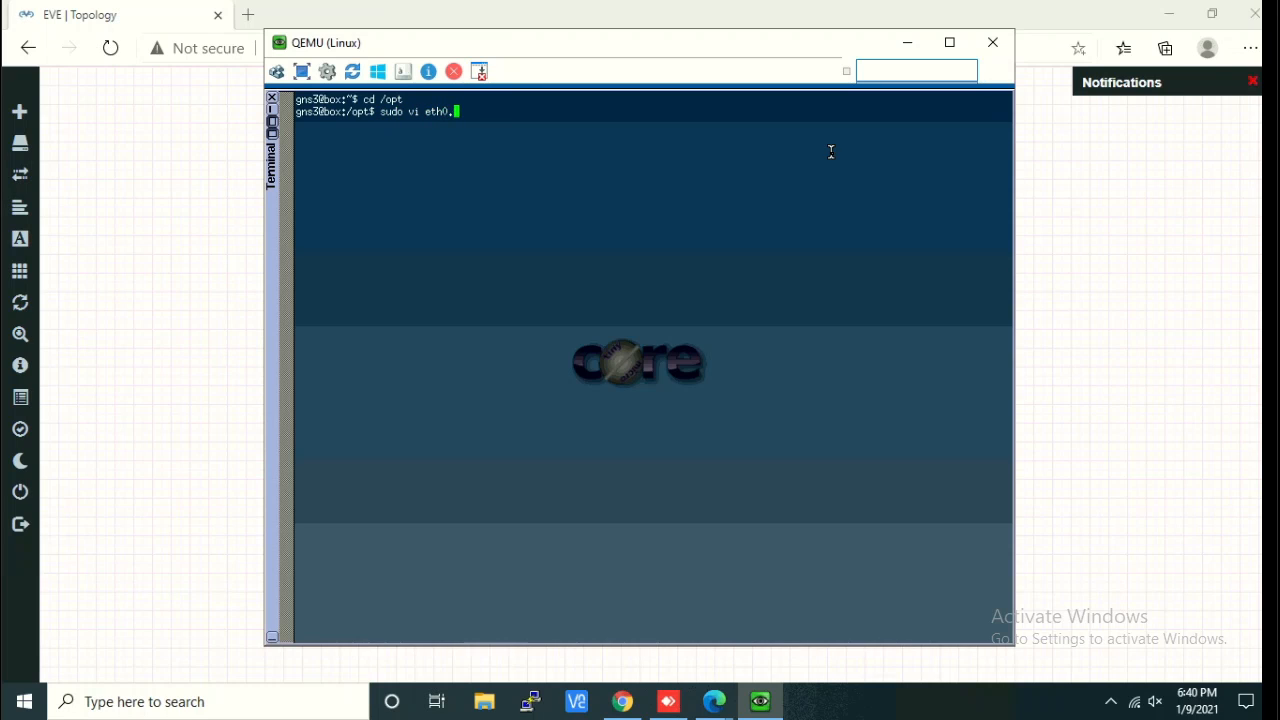
pyautogui.press('Return')
pyautogui.write('#!')
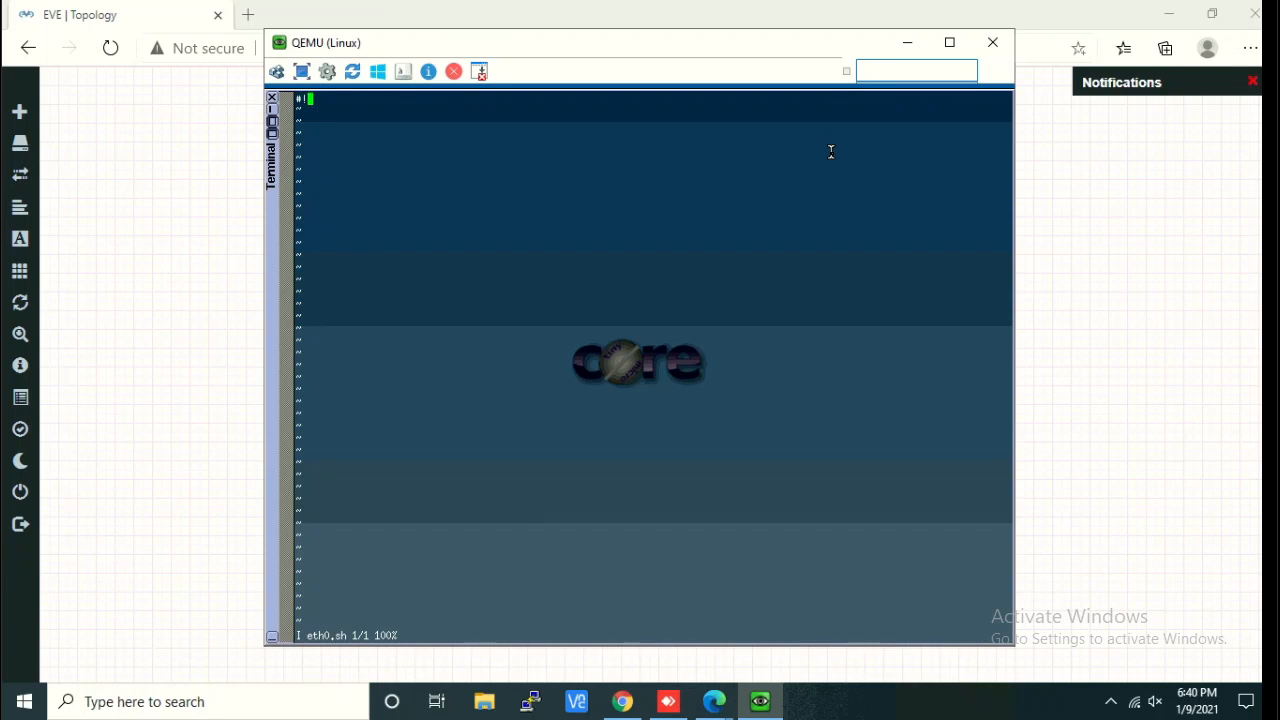
# Write the #!/bin/sh shebang and a pkill udhcpc line.
pyautogui.write('/bin')
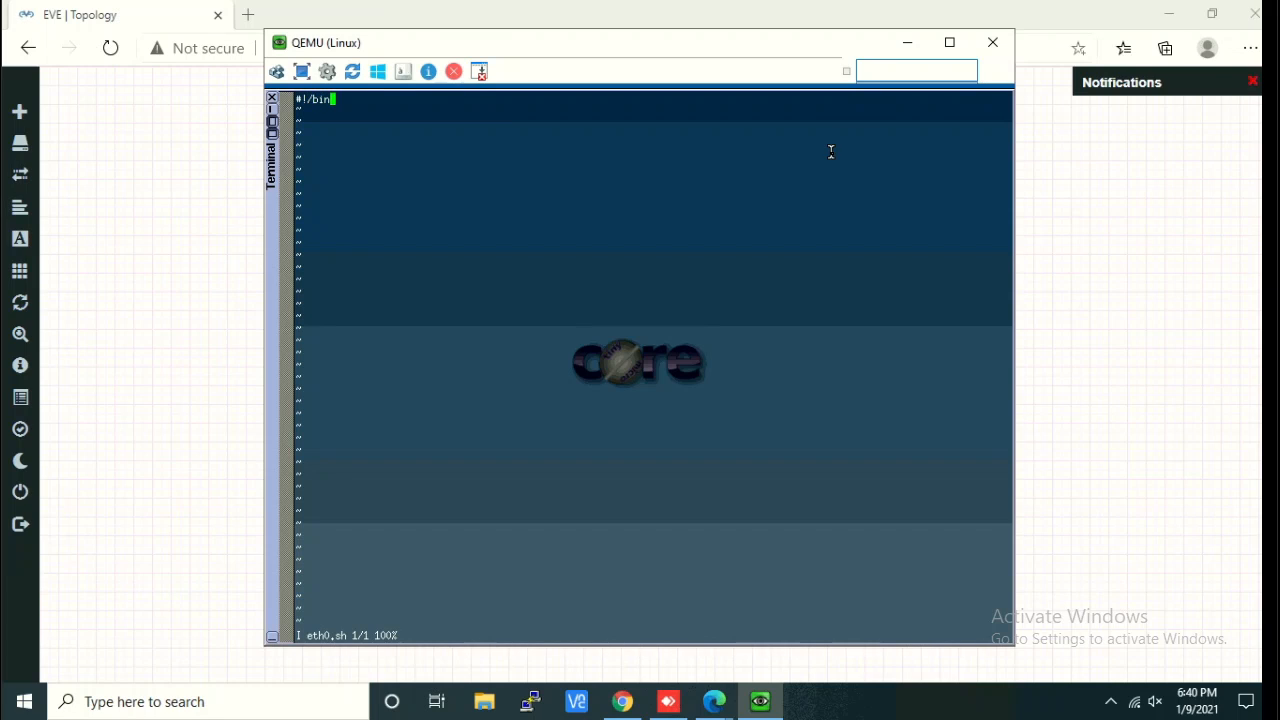
pyautogui.write('sh')
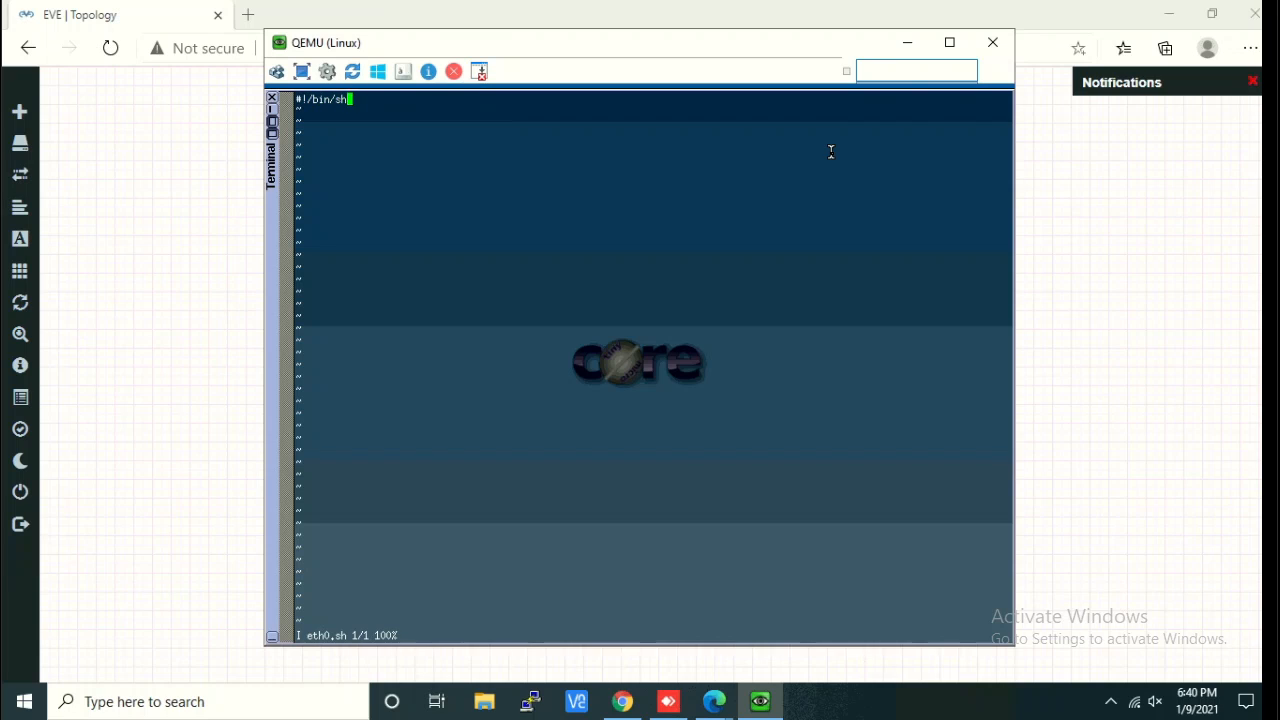
pyautogui.press('Return')
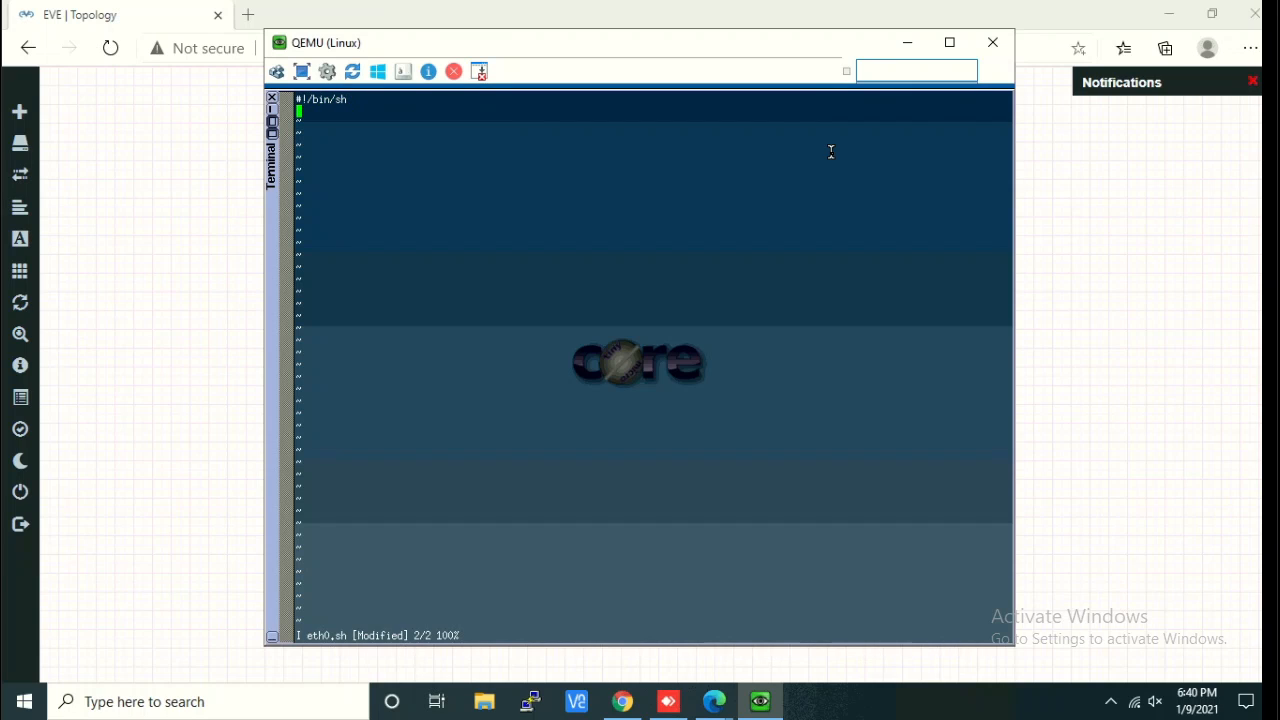
pyautogui.write('pkill')
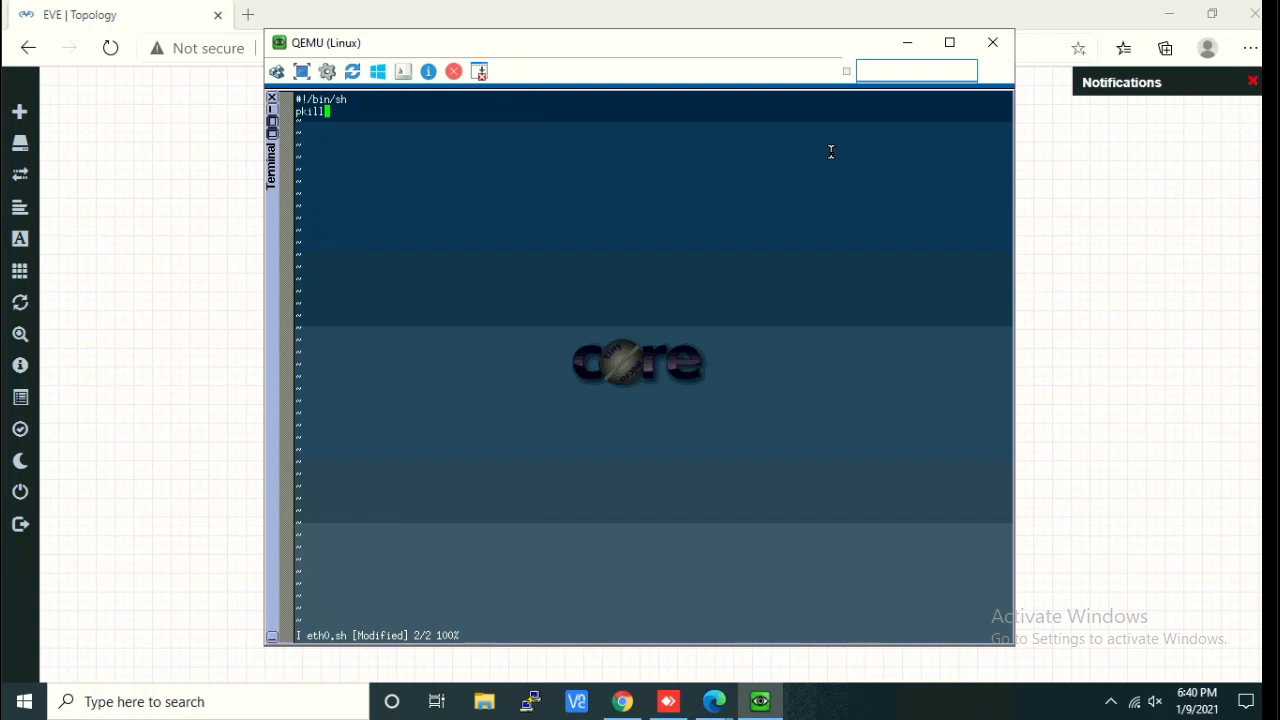
pyautogui.write('u')
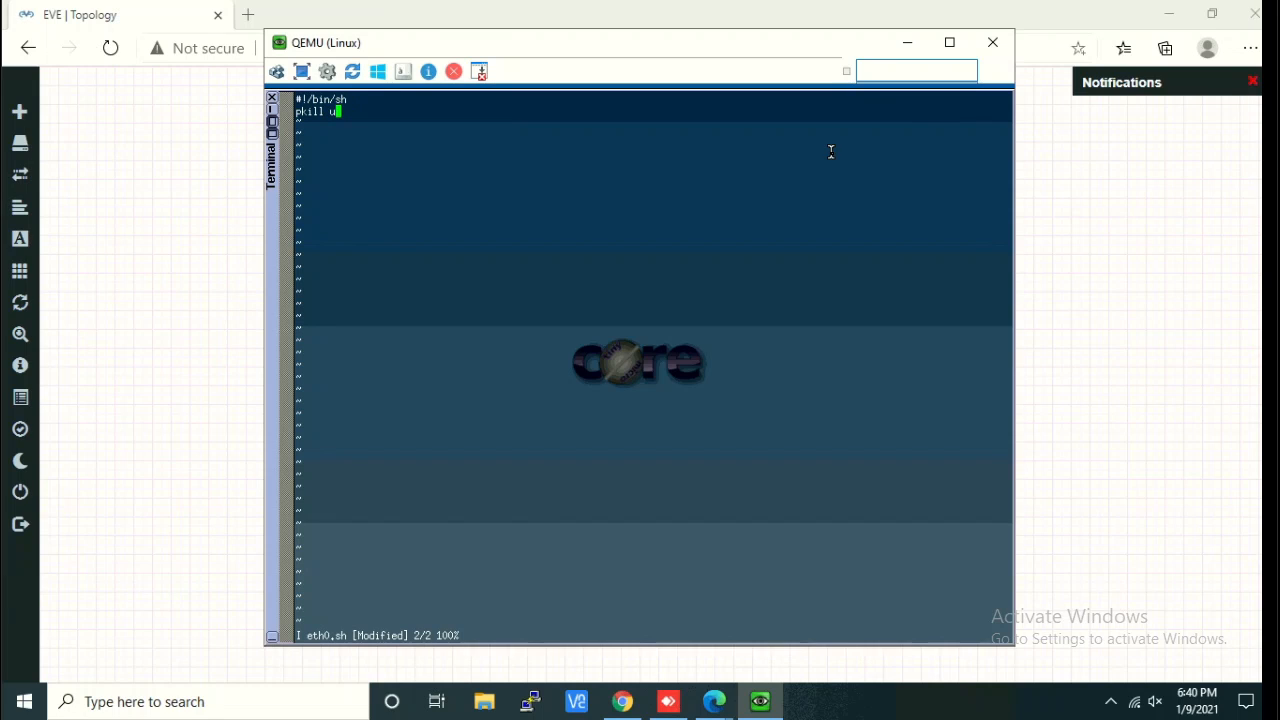
pyautogui.write('dhcp')
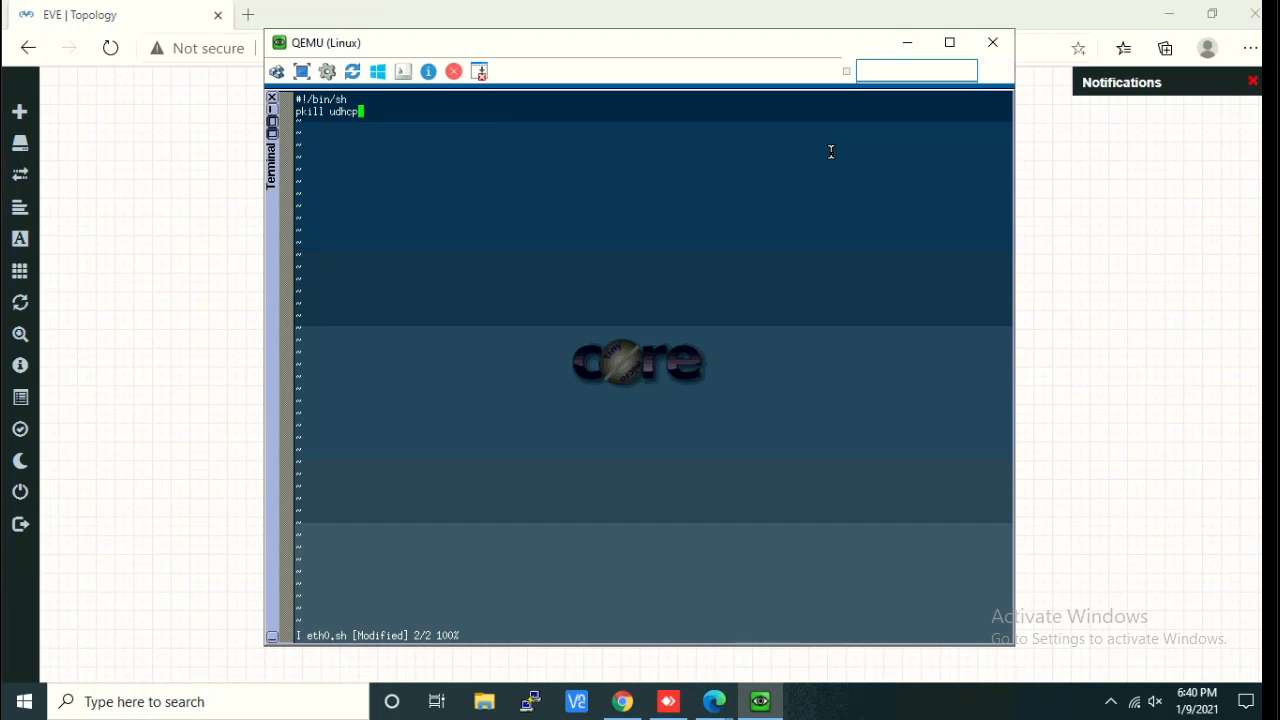
pyautogui.write('c')
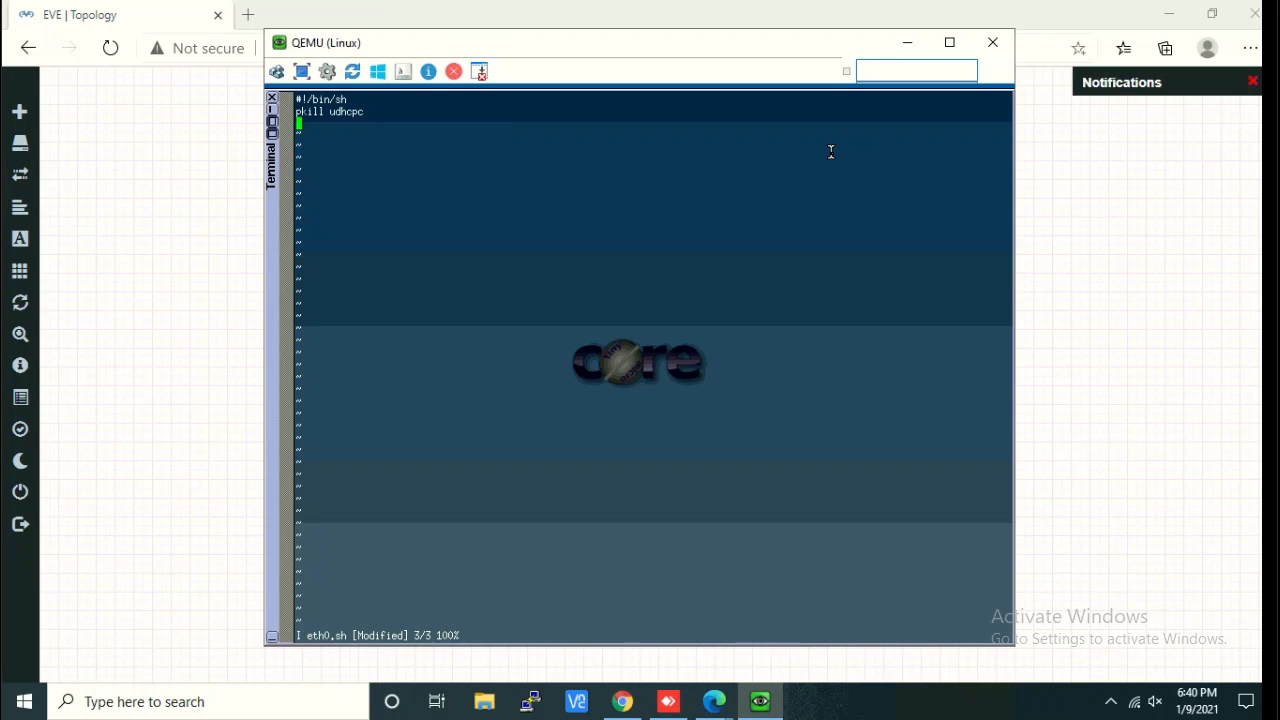
# Add ifconfig eth0 172.20.1.1 netmask 255.255.255.0 broadcast 172.20.1.255 up.
pyautogui.write('ifconfig e')
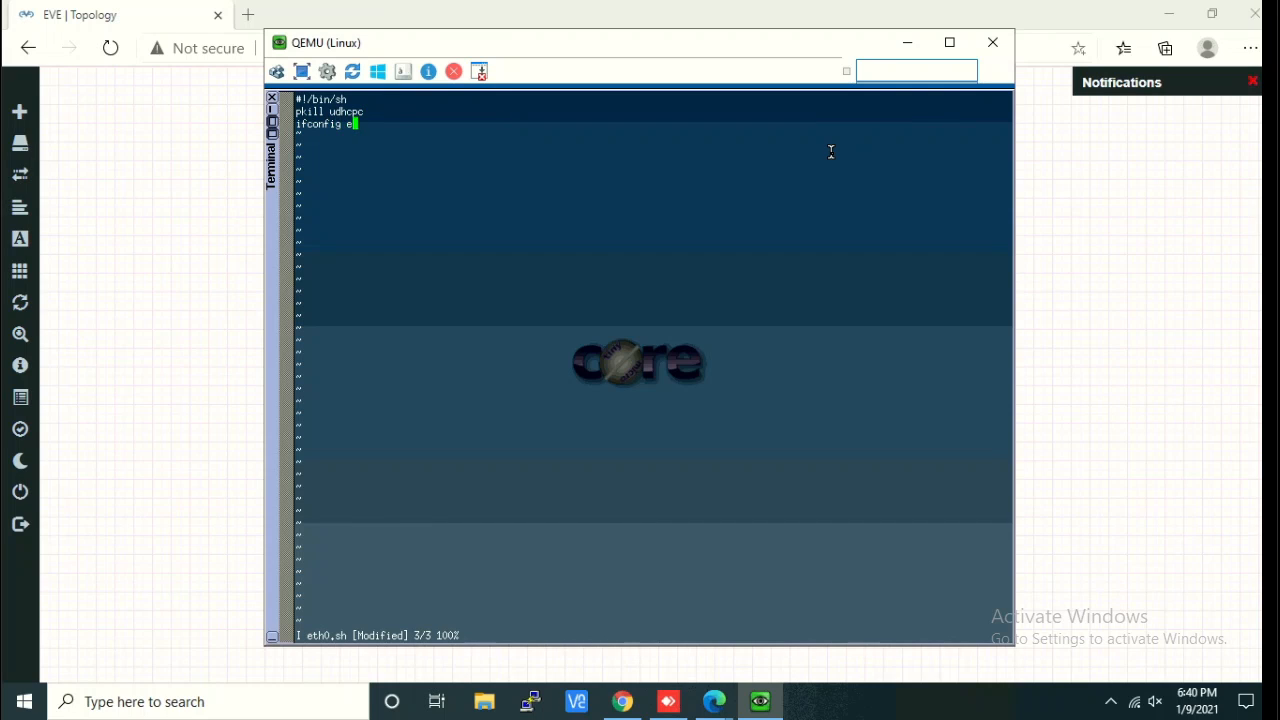
pyautogui.write('th0 172.')
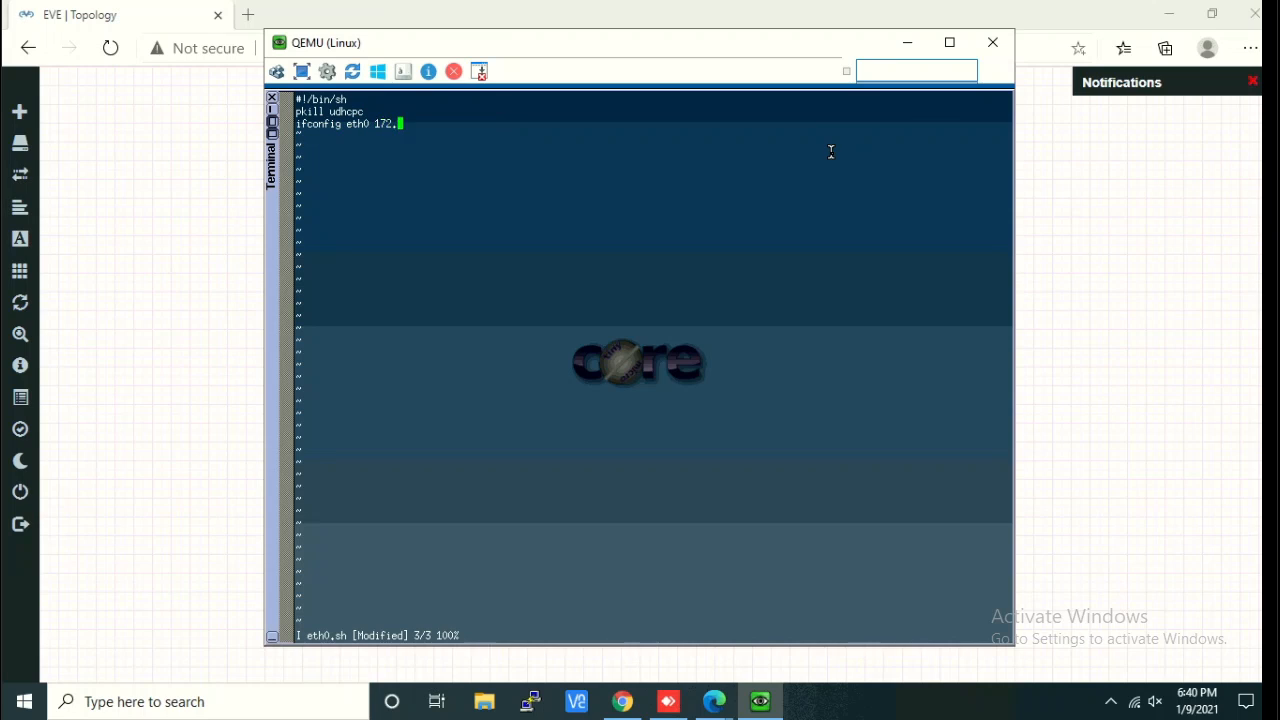
pyautogui.write('20.1.1 netm')
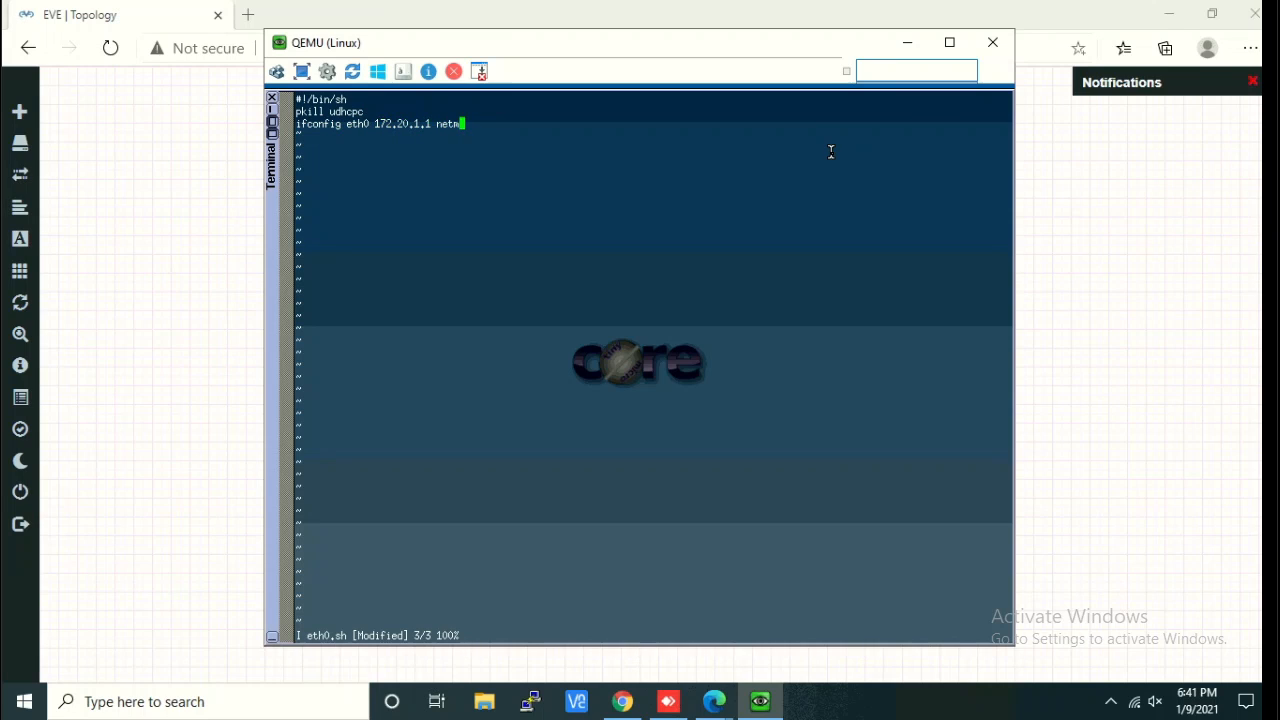
pyautogui.write('ask 255.')
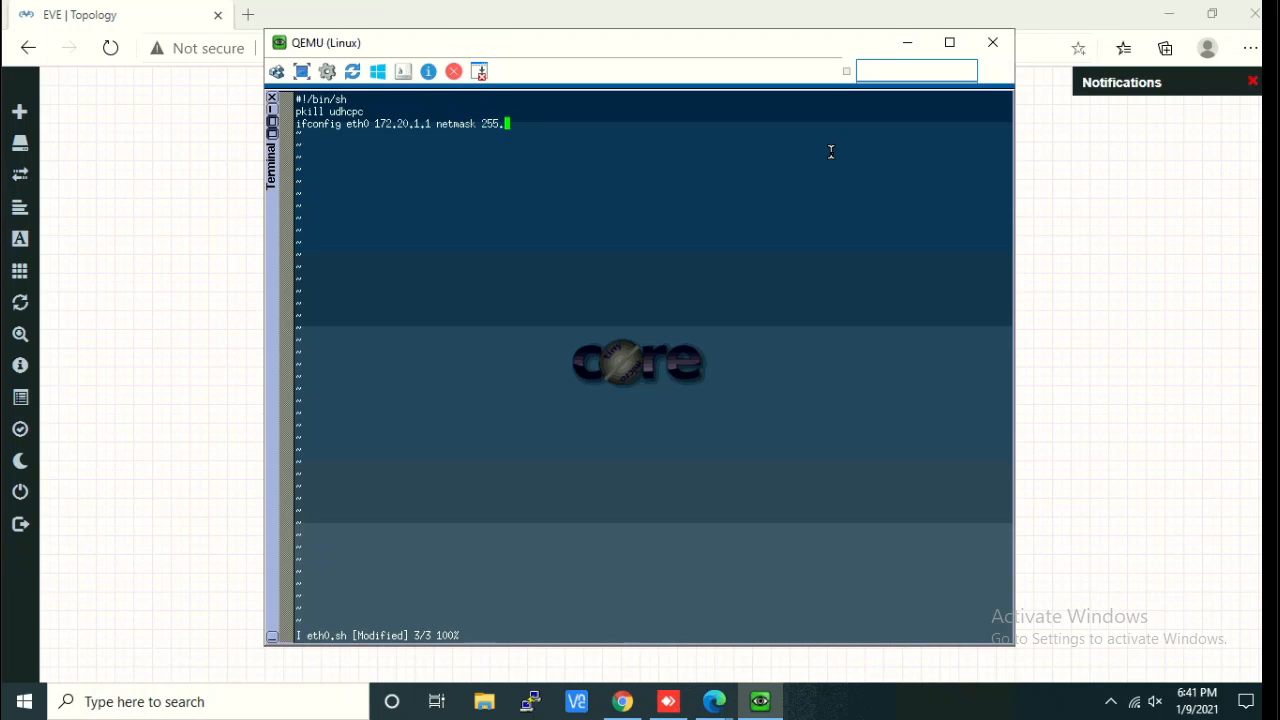
pyautogui.write('255.255.0')
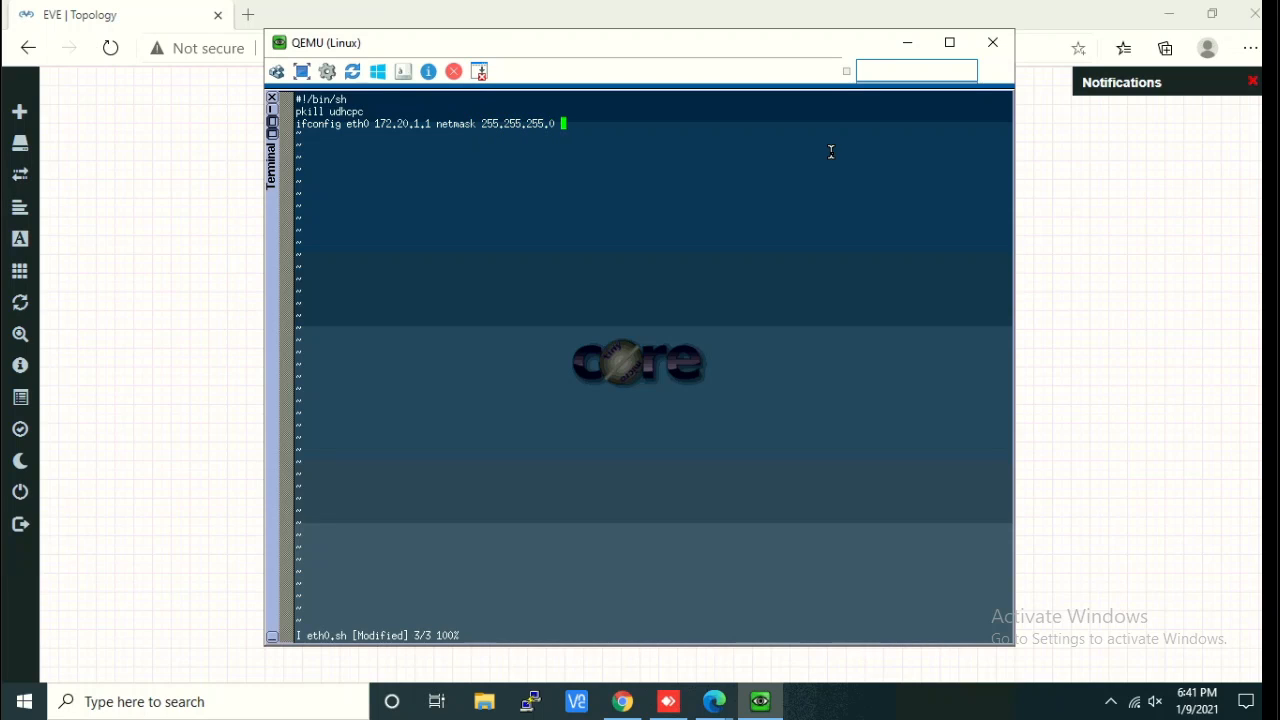
pyautogui.write('broadcast 172.20.1.255 up')
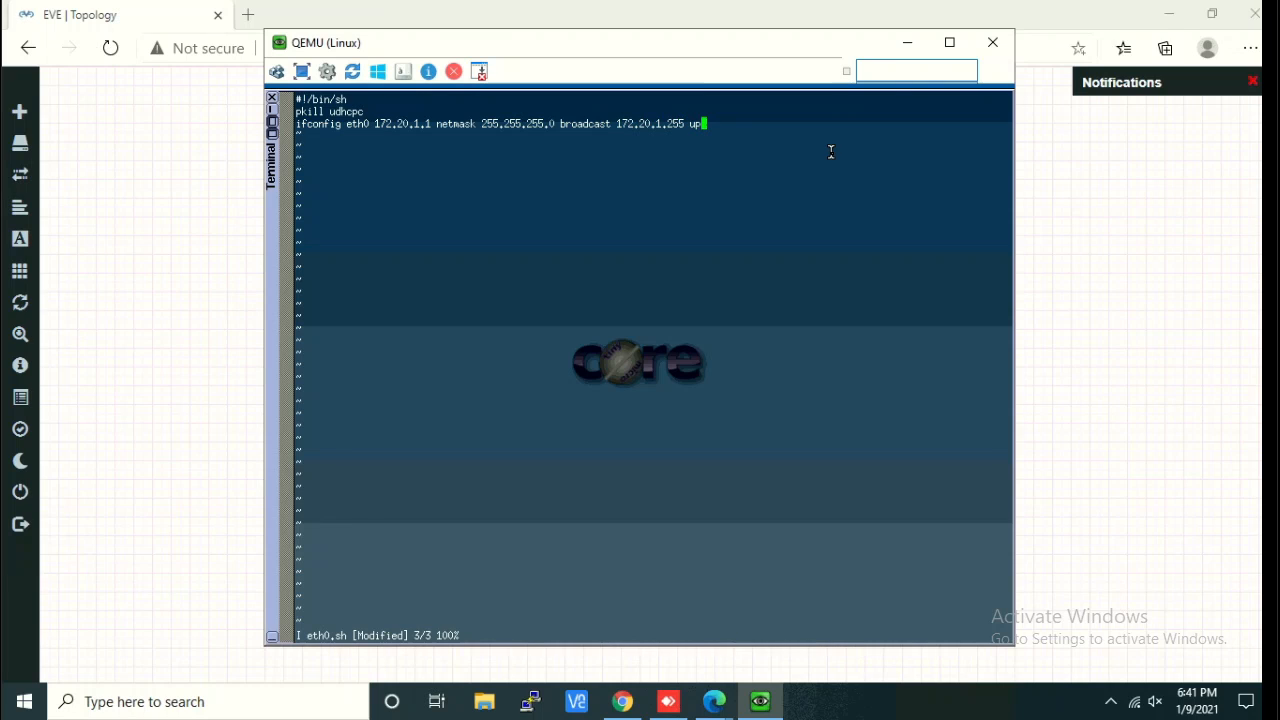
# Add a route add default gw 172.20.1.254 line.
pyautogui.press('Return')
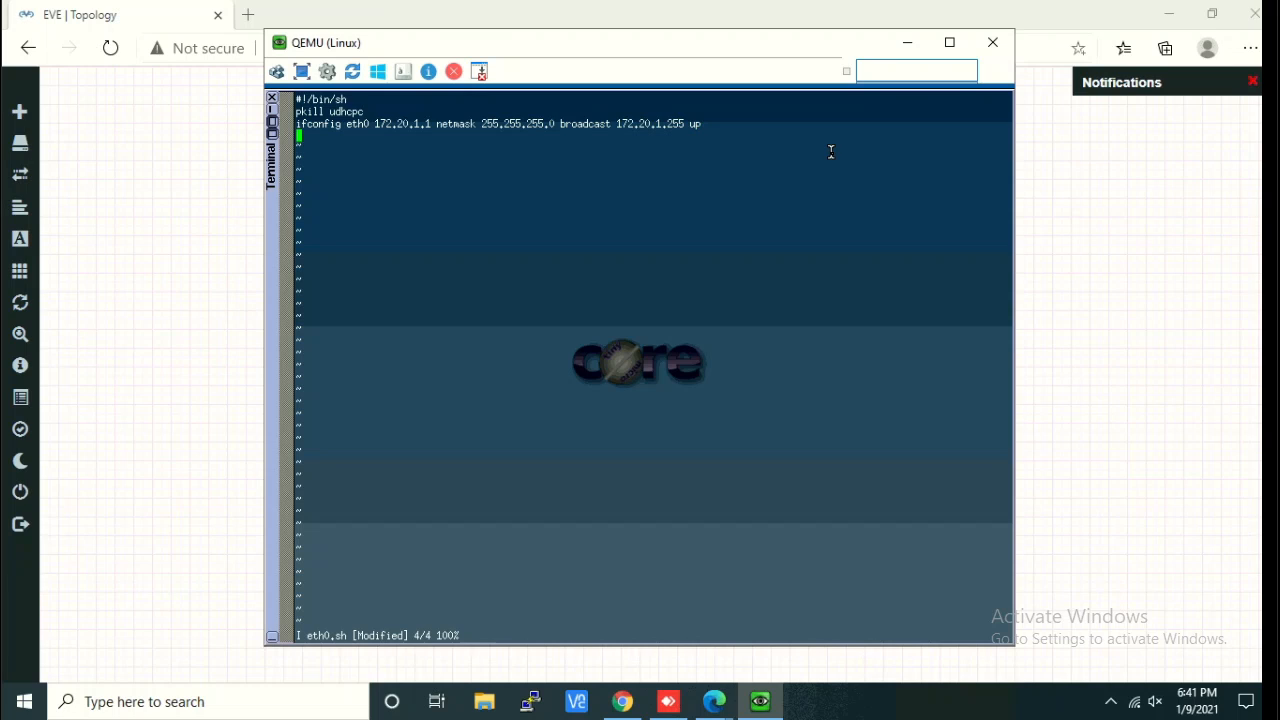
pyautogui.write('route a')
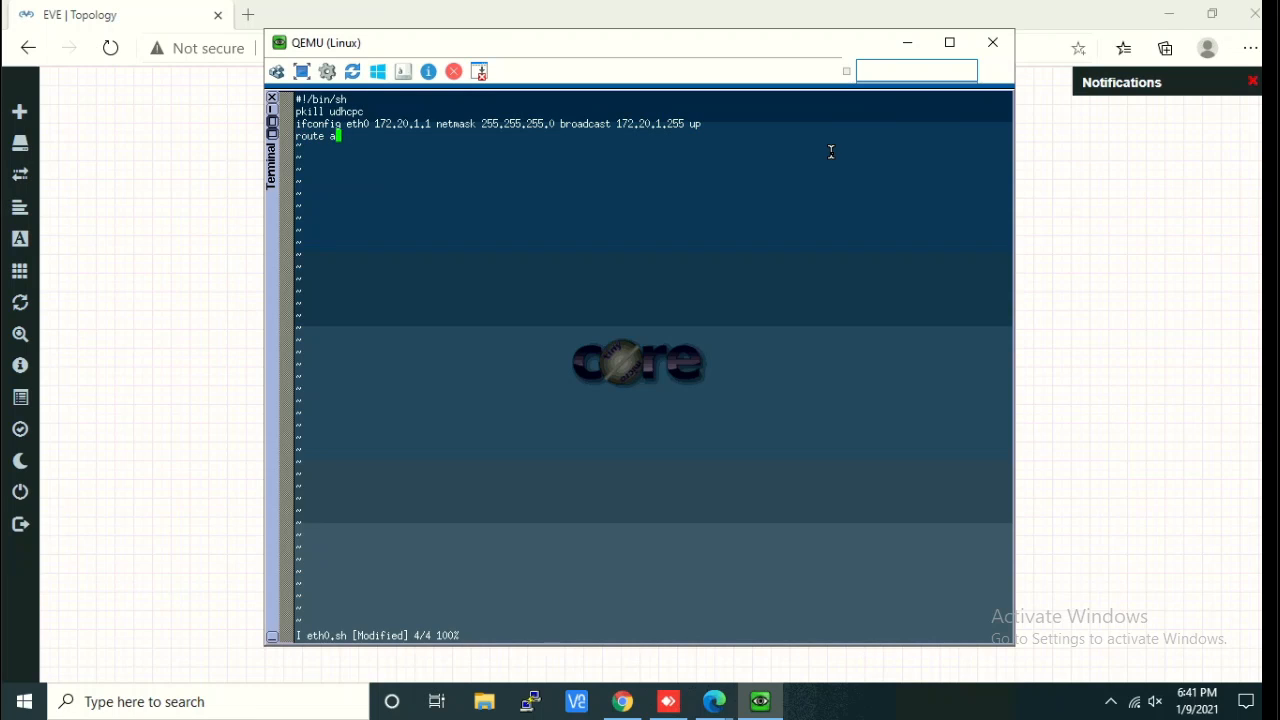
pyautogui.write('add default gw')
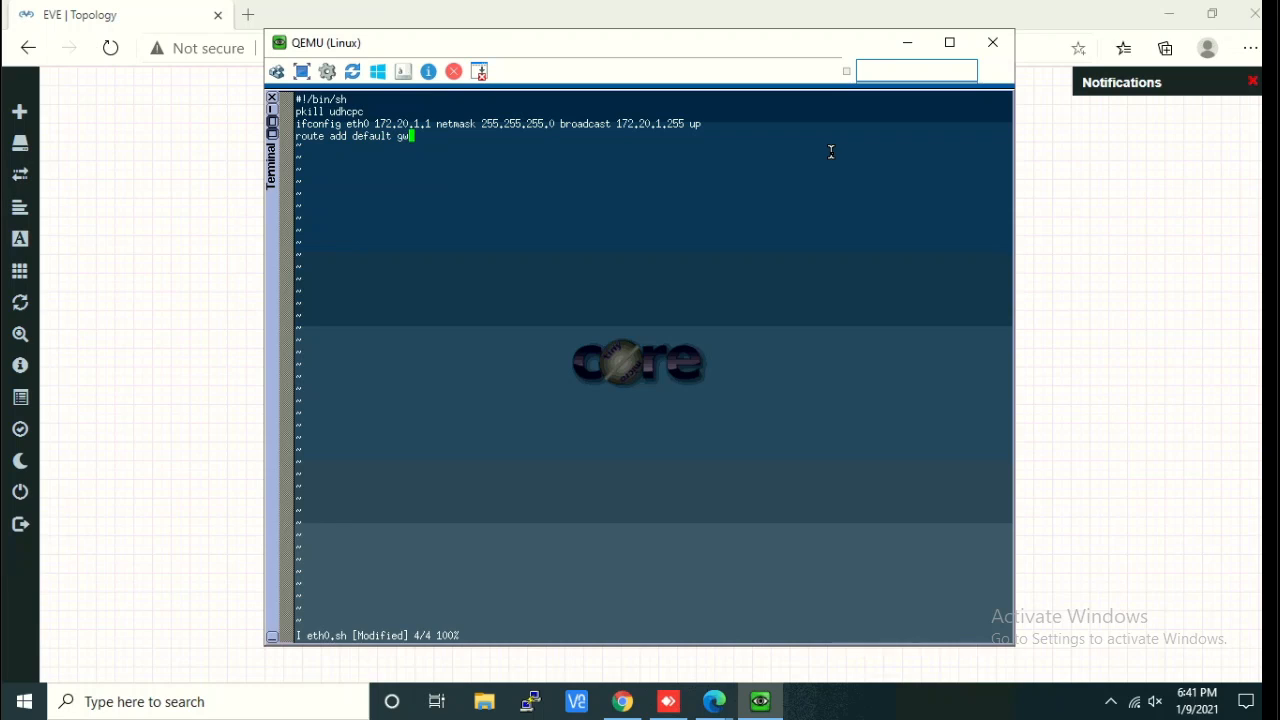
pyautogui.write('172.20.1.2')
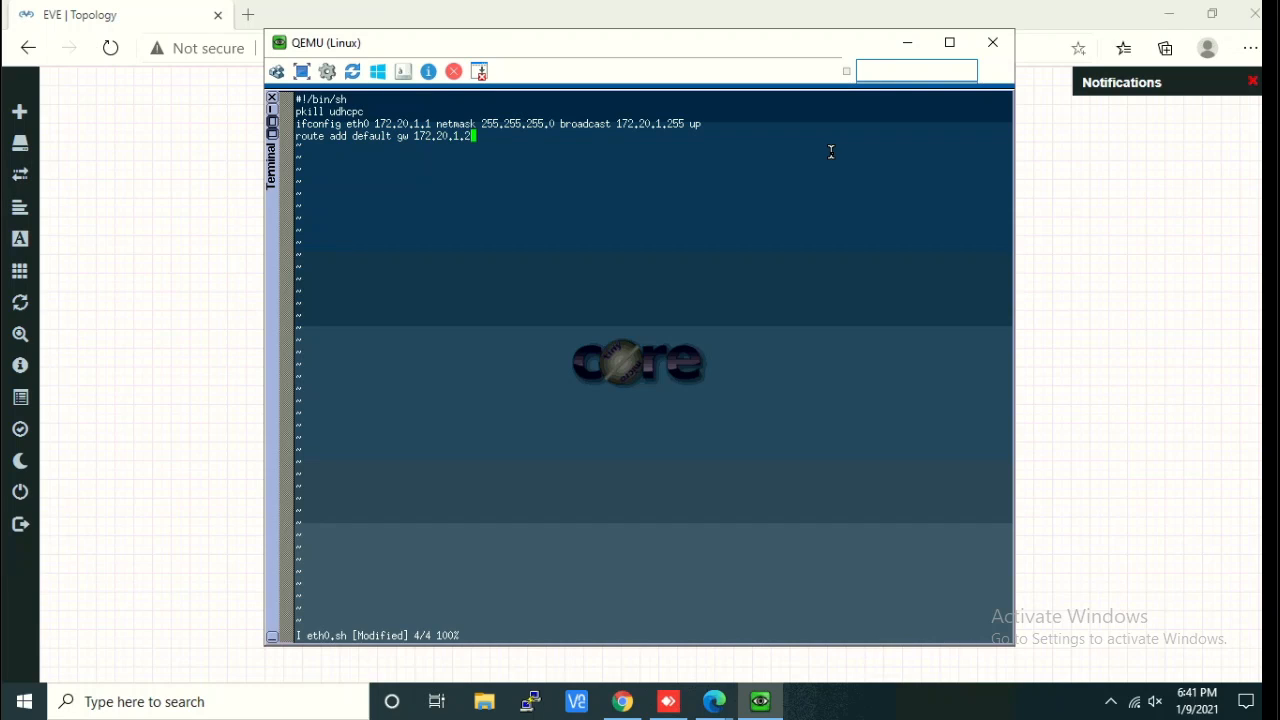
# Add echo nameserver 172.20.1.254 >> /etc/resolv.conf and save the script.
pyautogui.press('Return')
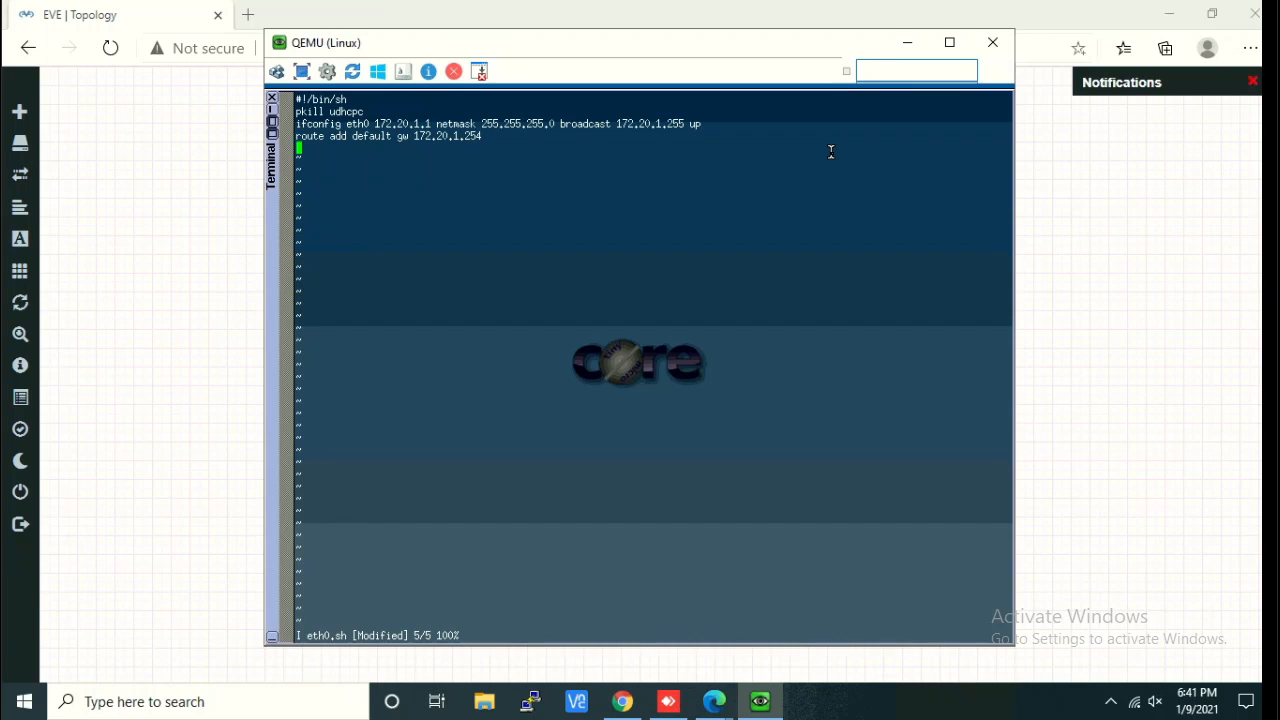
pyautogui.write('echo name')
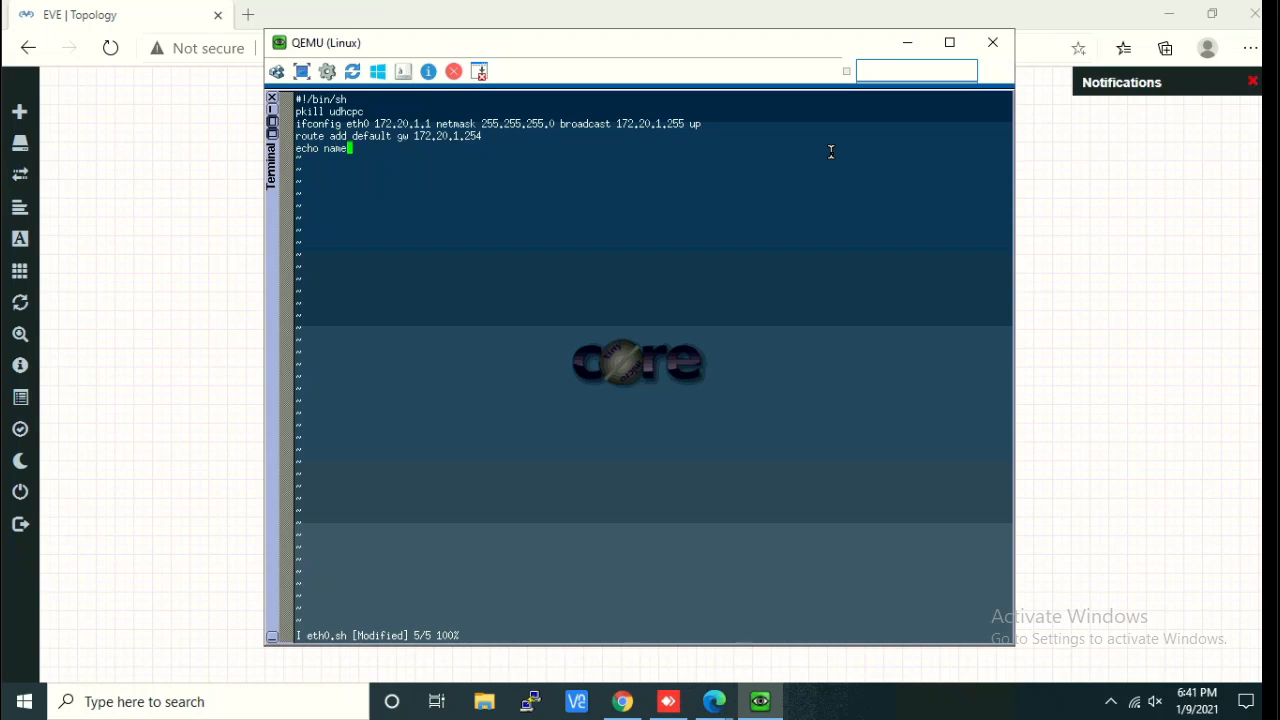
pyautogui.write('serve')
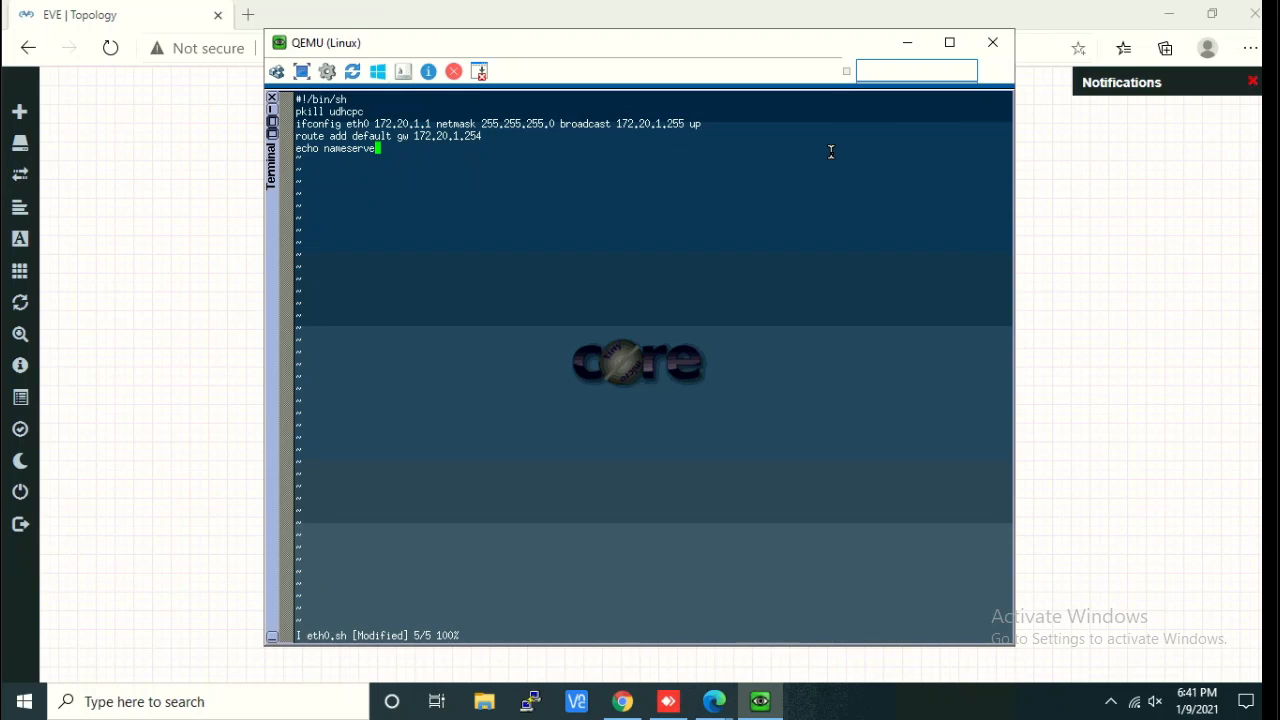
pyautogui.write('1')
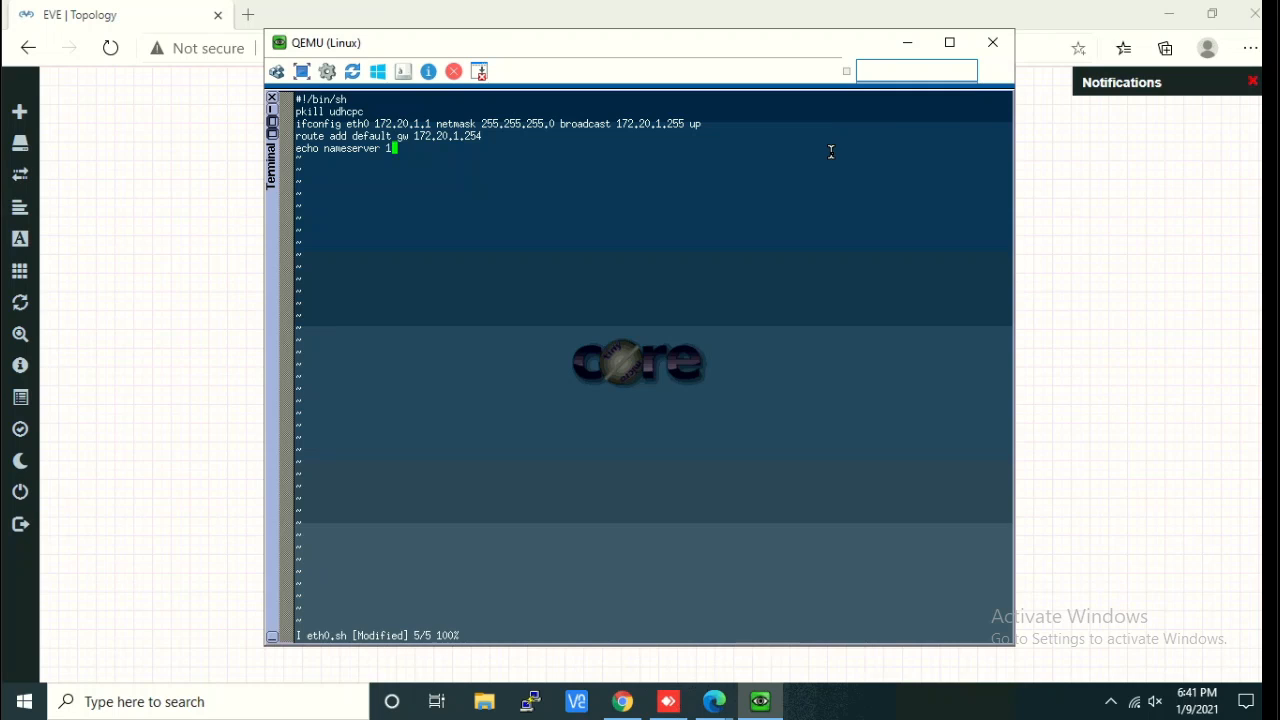
pyautogui.write('72.20.1.254 >>')
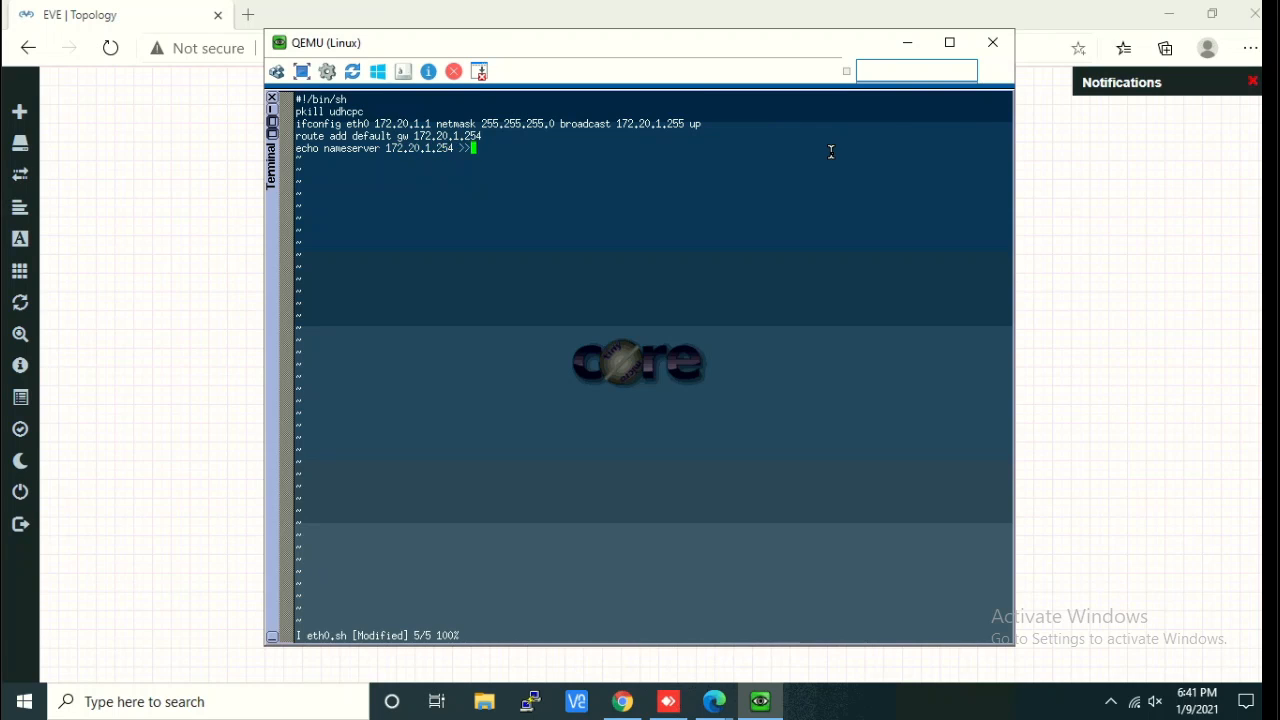
pyautogui.write('/e')
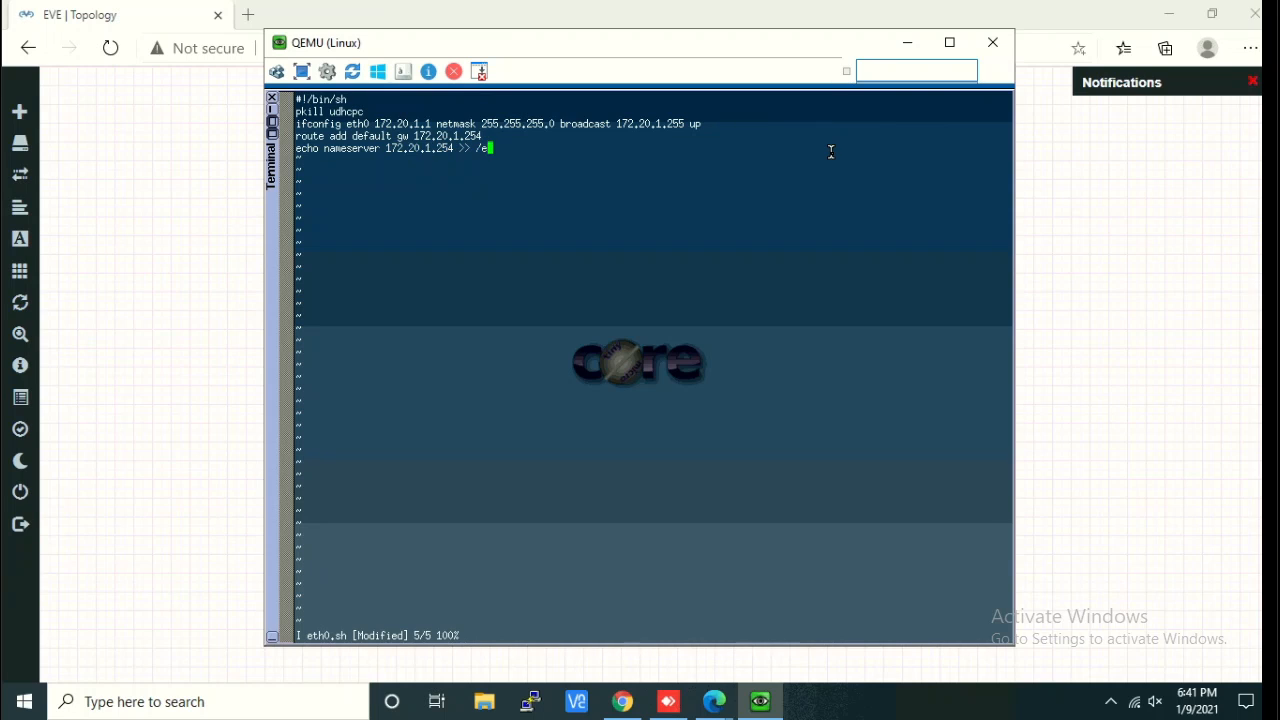
pyautogui.write('tc/')
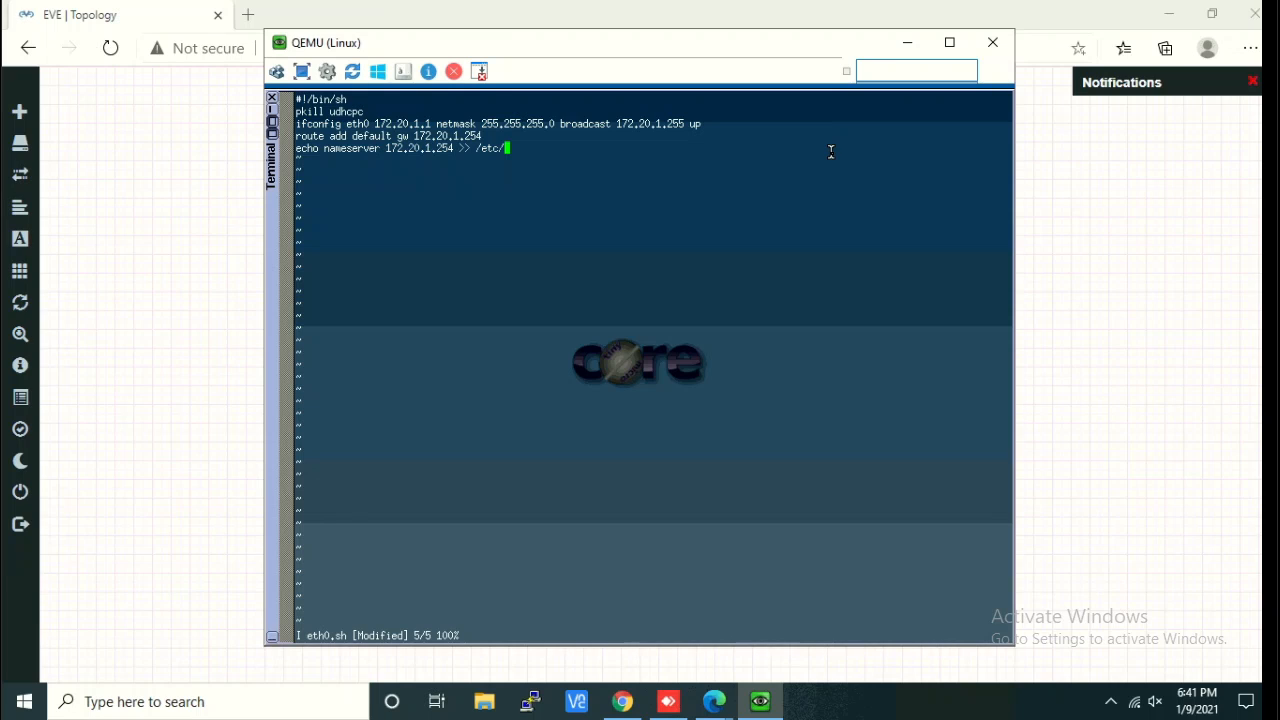
pyautogui.write('resol')
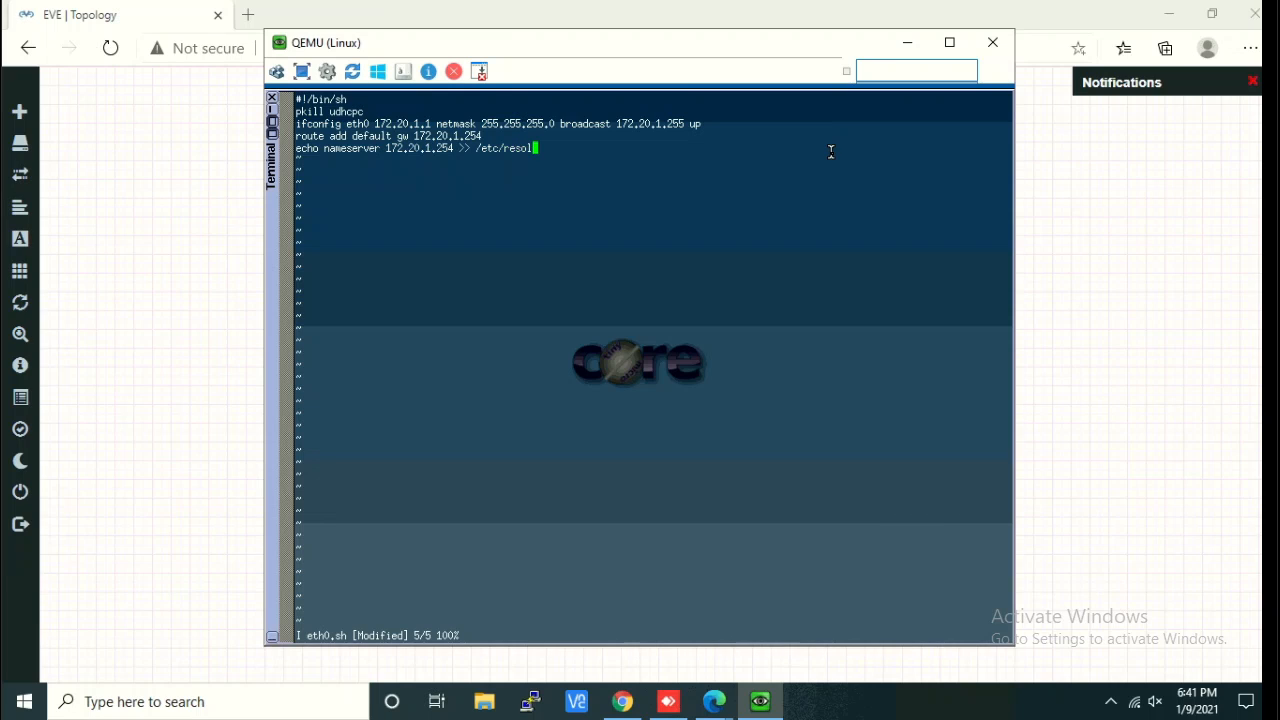
pyautogui.write('v.conf')
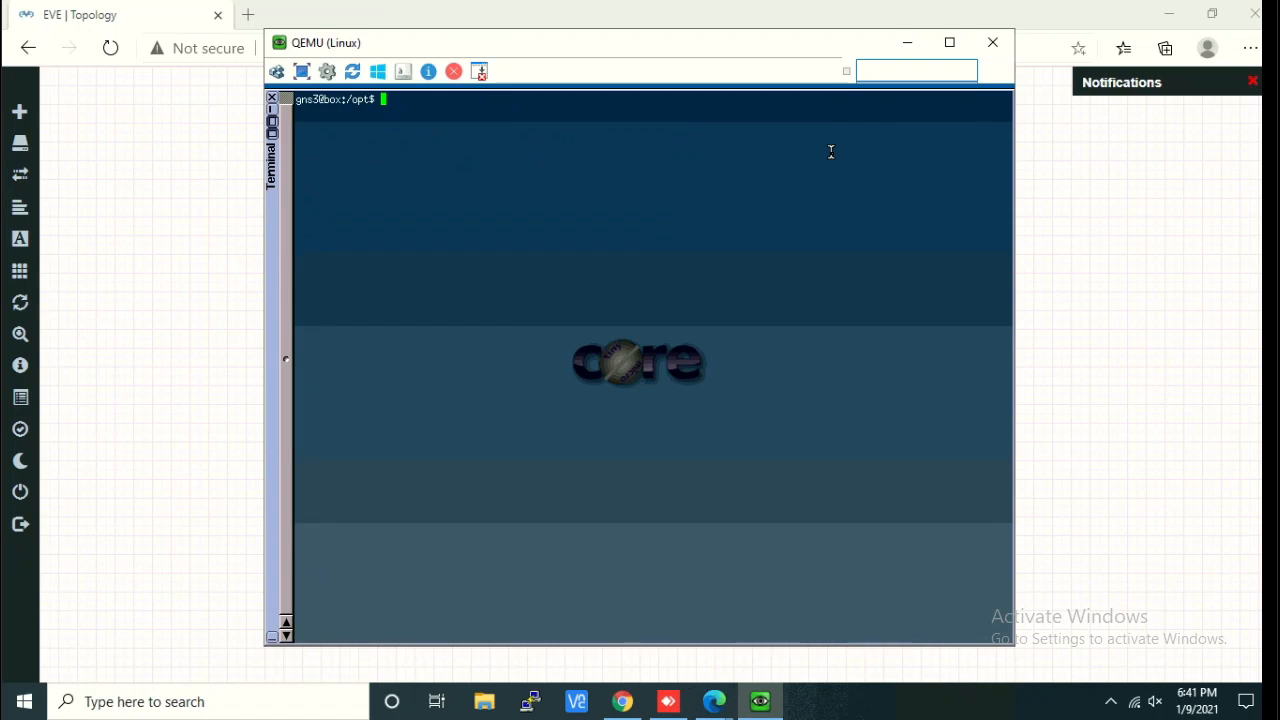
# Display eth0.sh with sudo cat to verify its lines.
pyautogui.write('sudo cat')
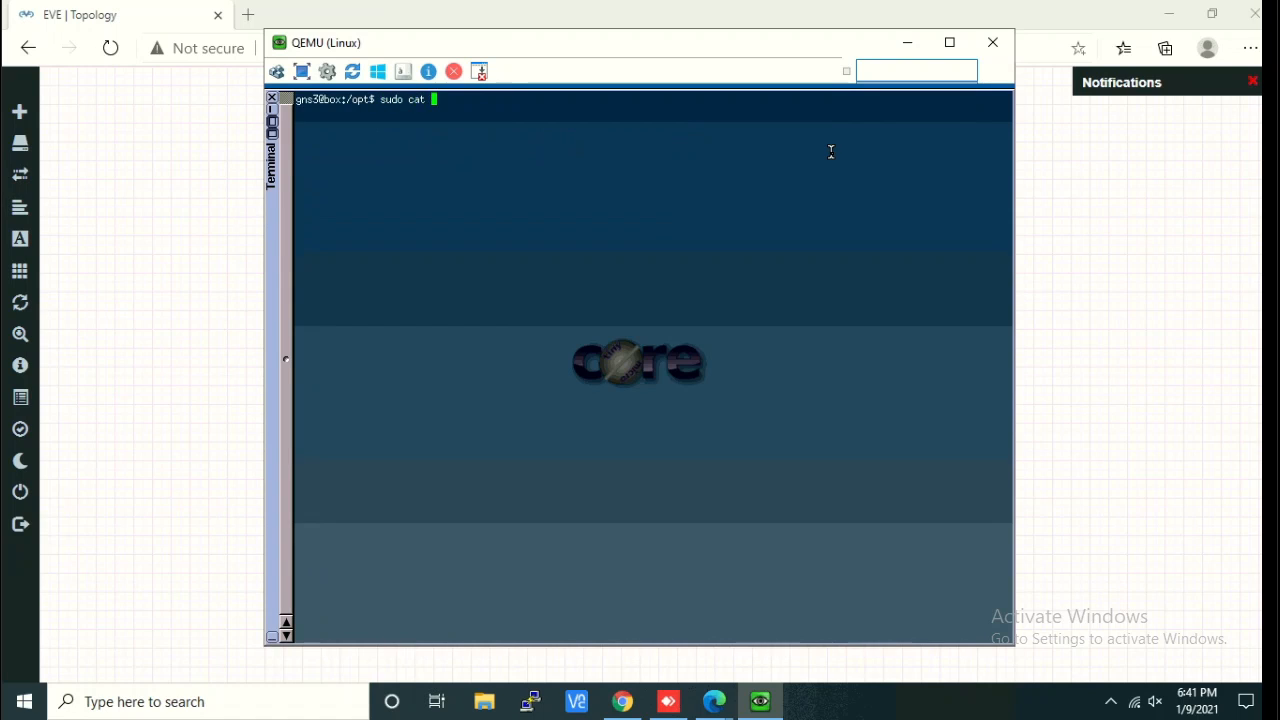
pyautogui.write('eth0.sh')
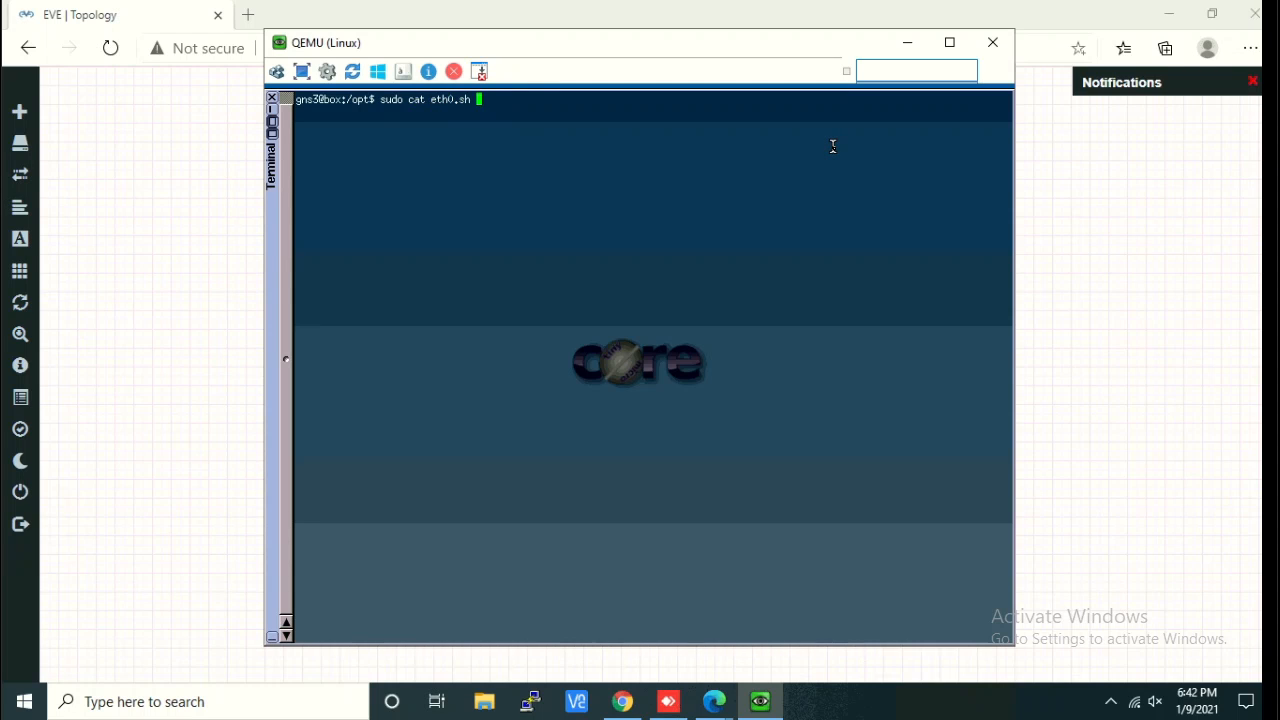
pyautogui.press('Return')
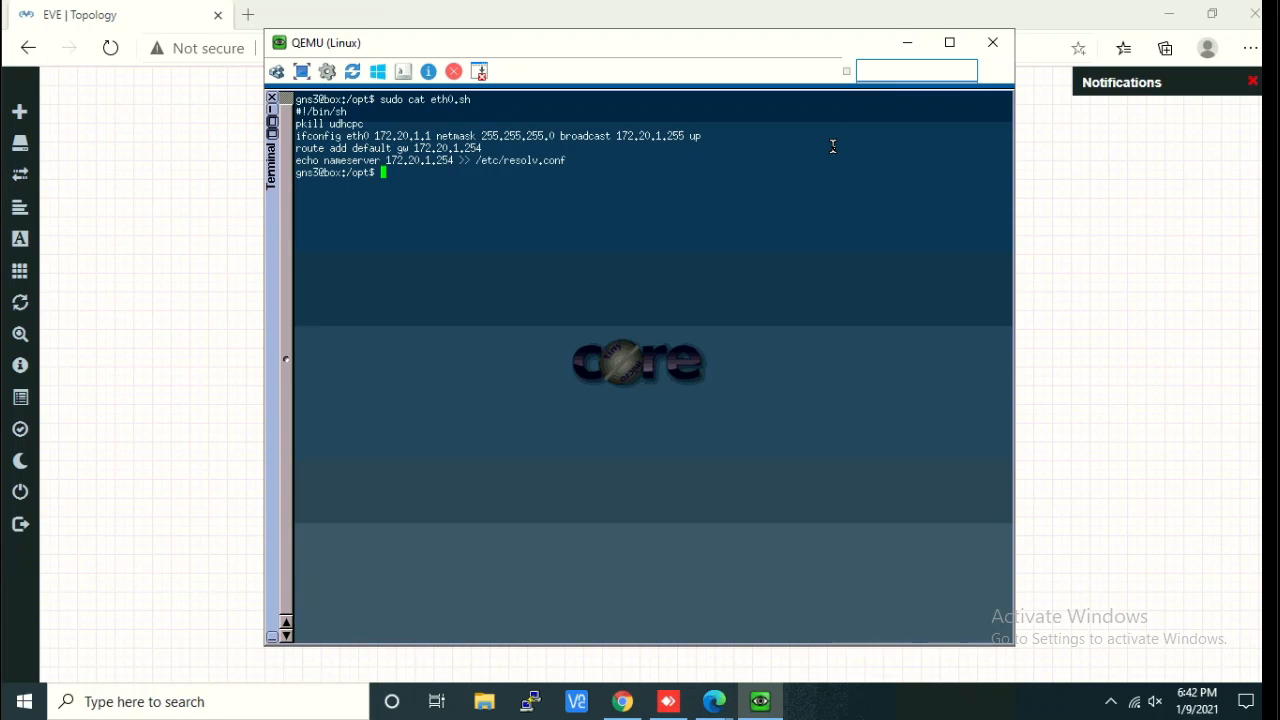
# List /opt and set eth0.sh permissions to 775 with chmod.
pyautogui.write('ls -l')
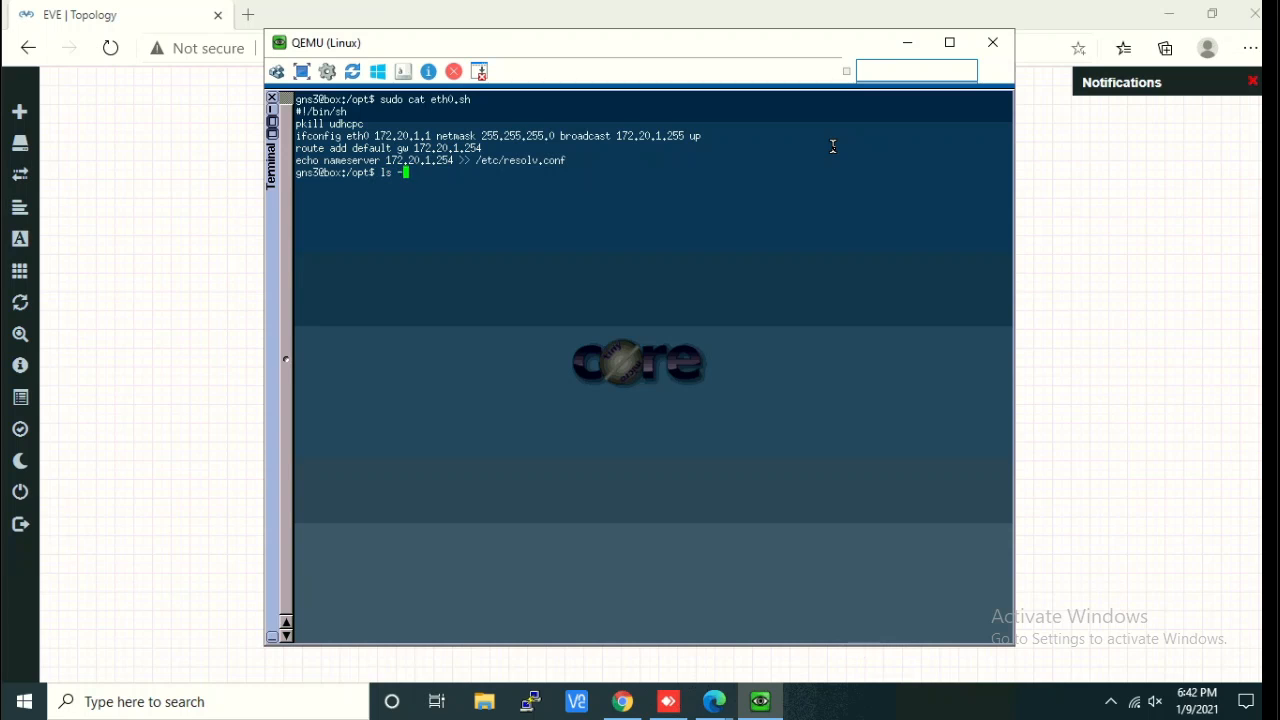
pyautogui.press('Return')
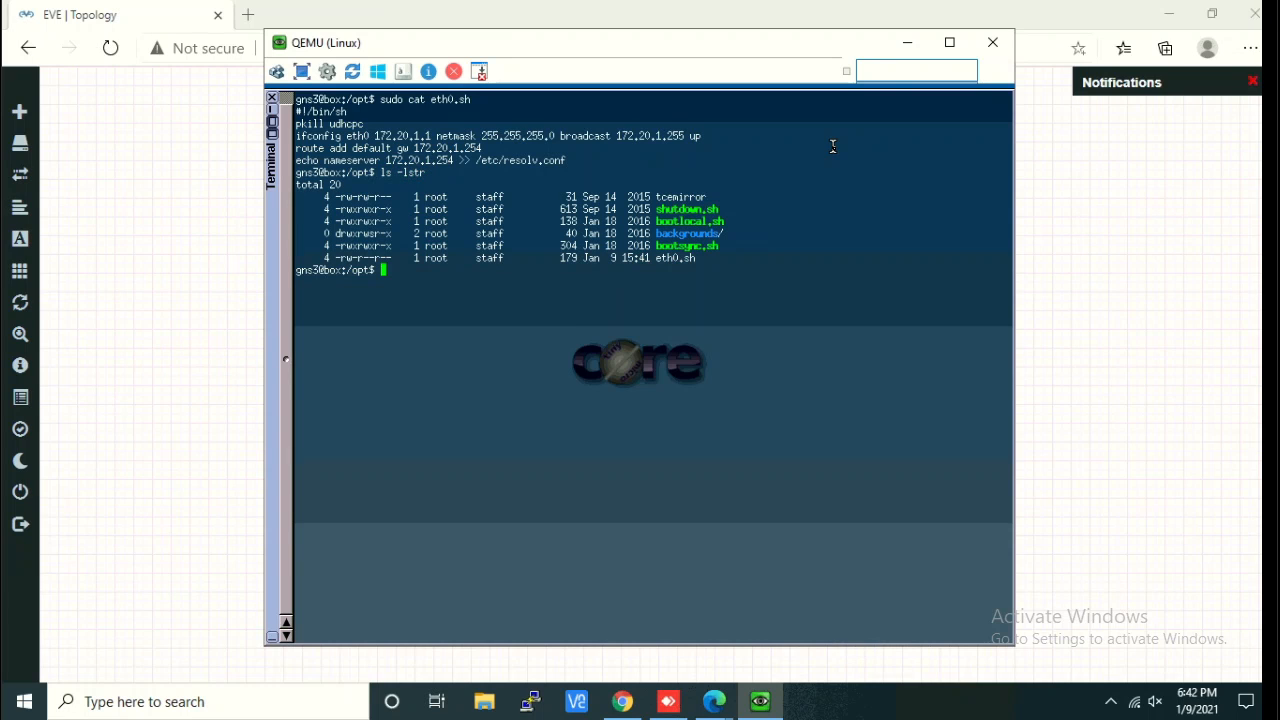
pyautogui.write('sudo dh')
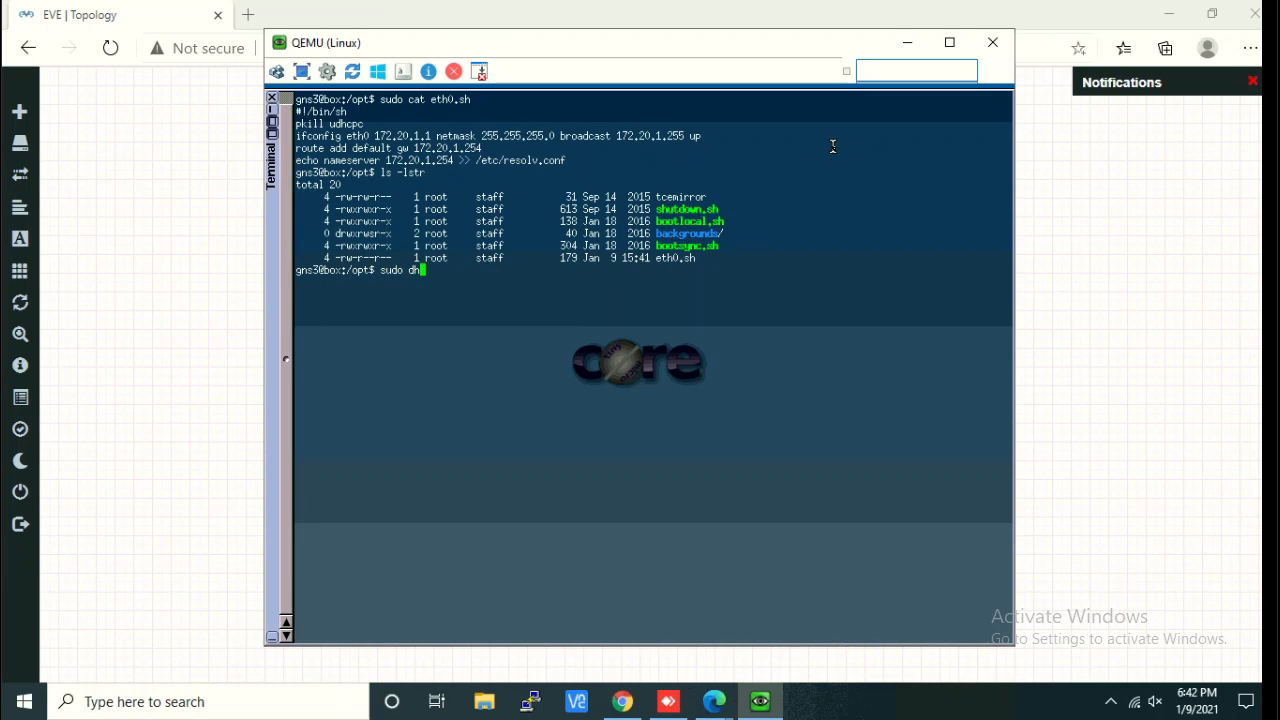
pyautogui.write('chmod')
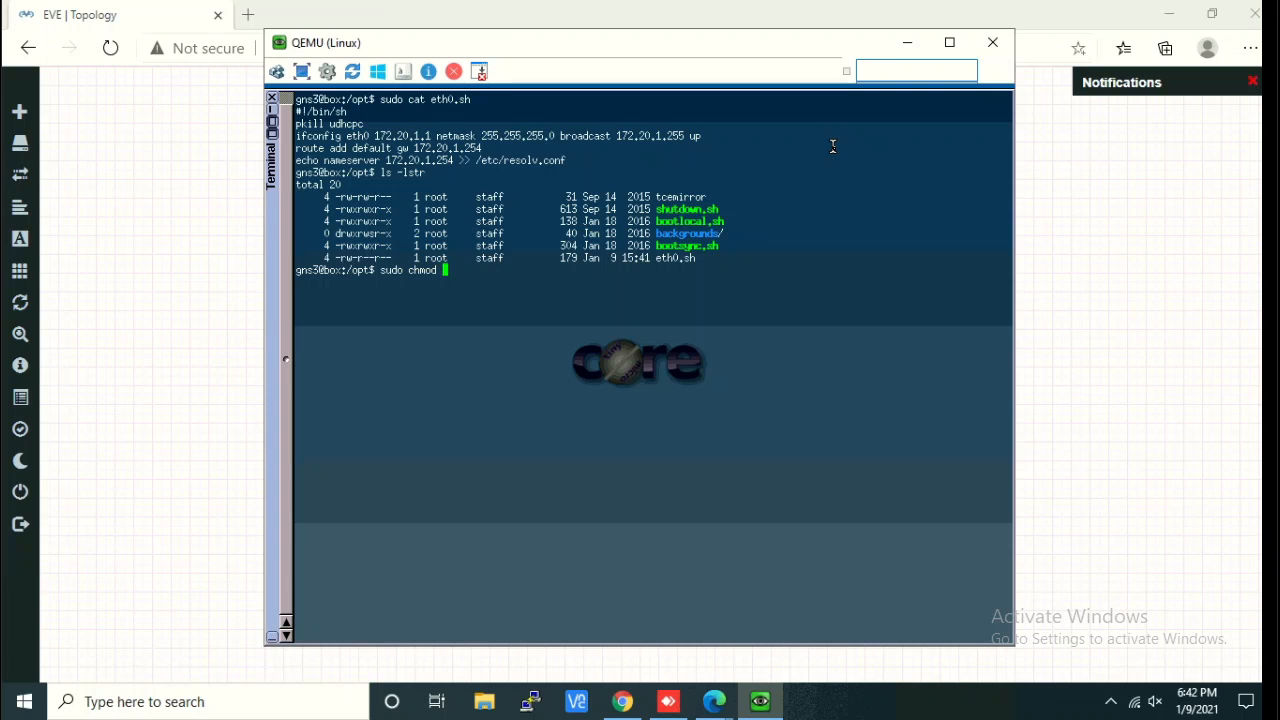
pyautogui.write('775 eth')
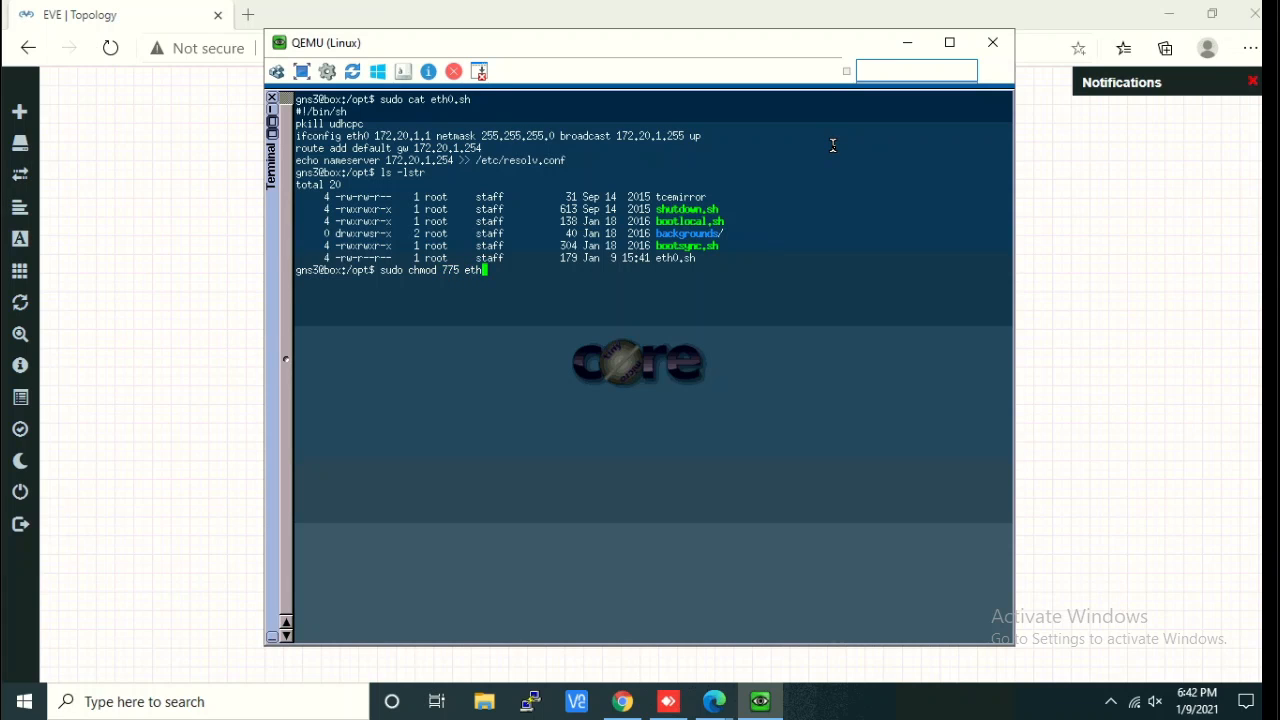
pyautogui.press('Return')
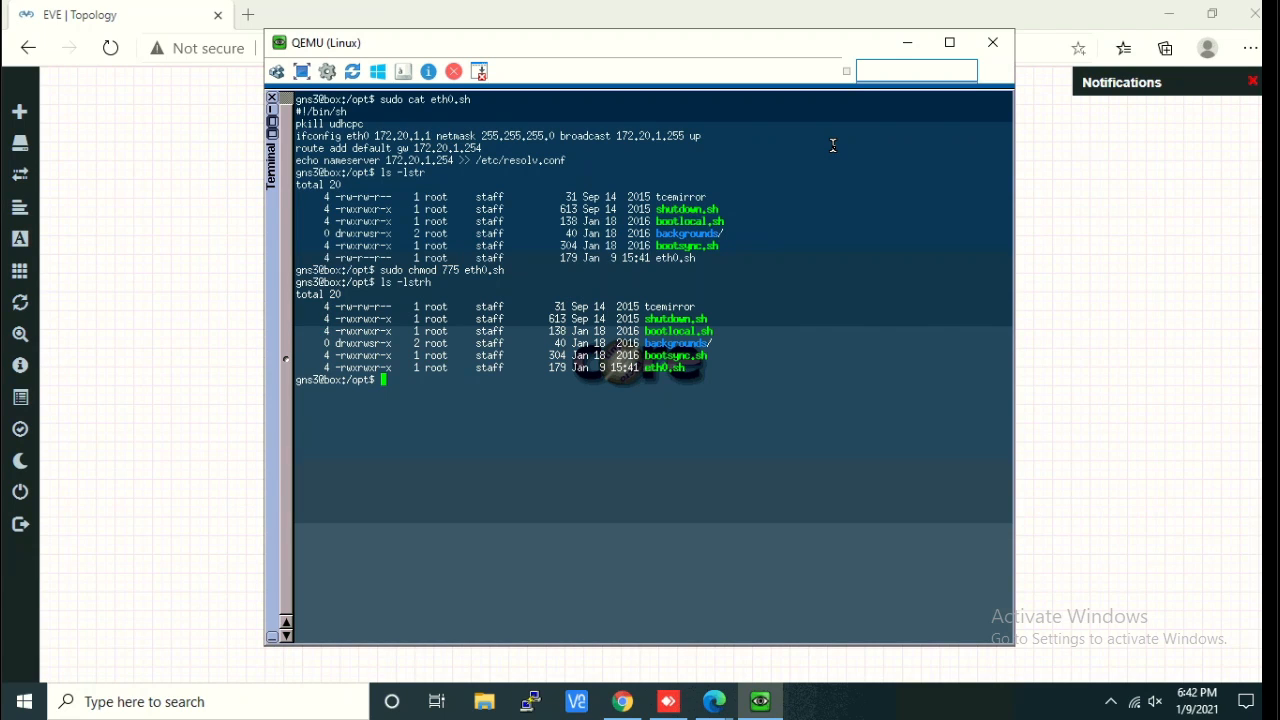
pyautogui.write('sudo')
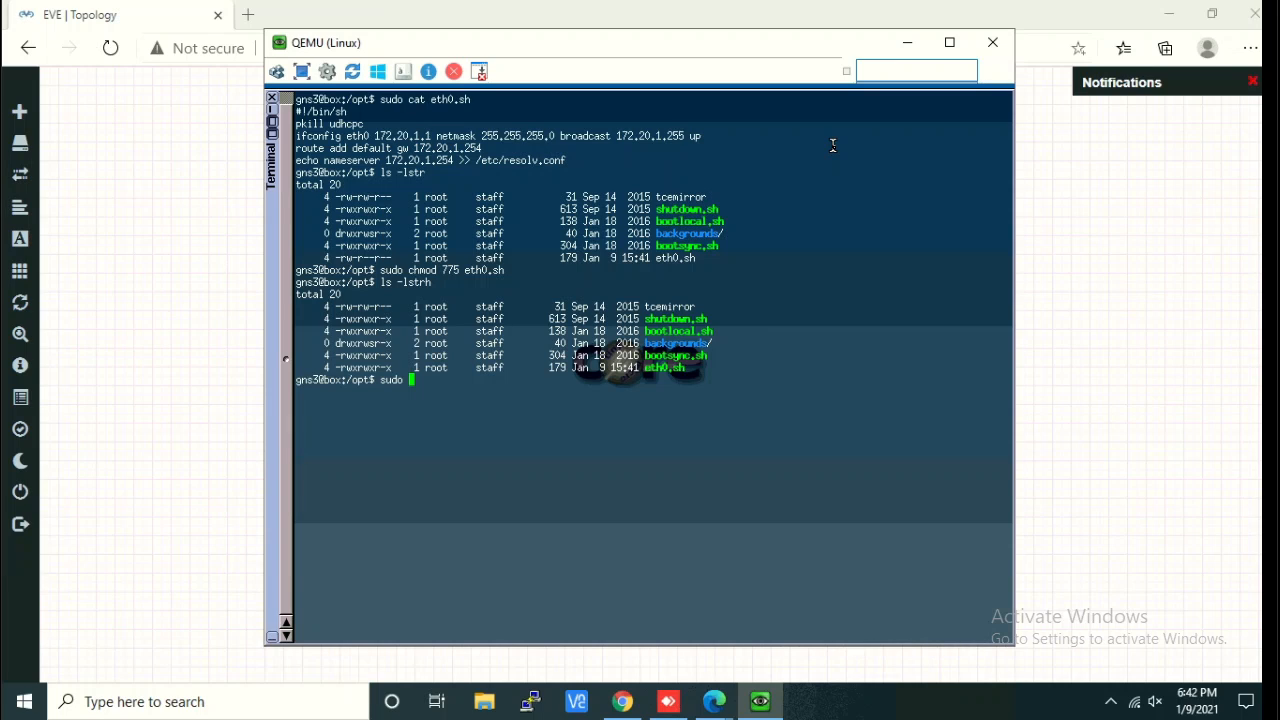
# Append 'opt/eth0.sh' to /opt/.filetool.lst.
pyautogui.write('echo')
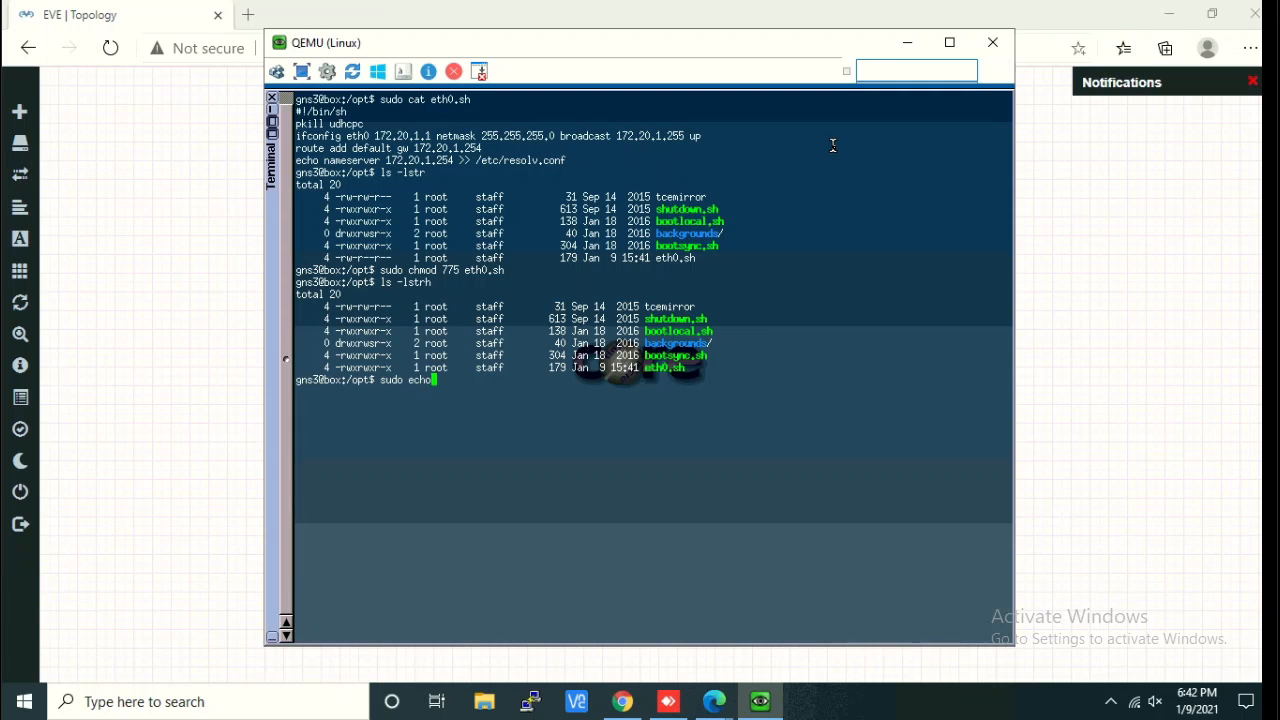
pyautogui.write("'")
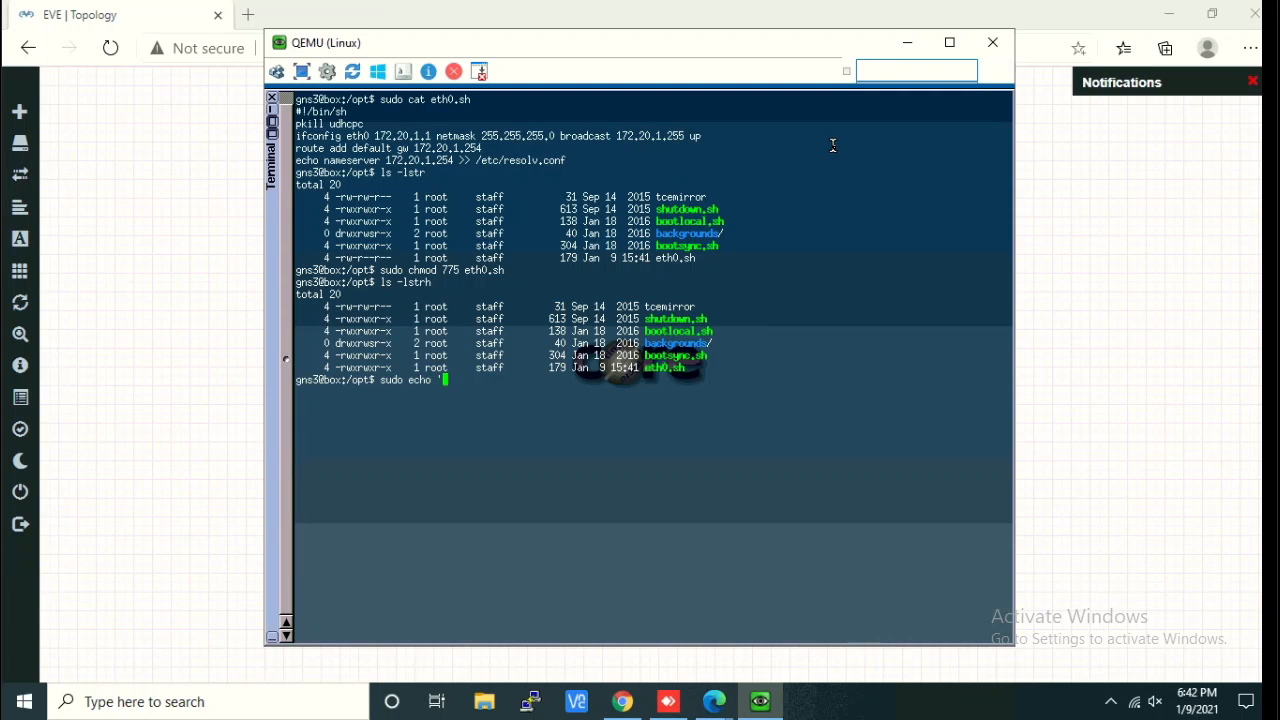
pyautogui.write('pt')
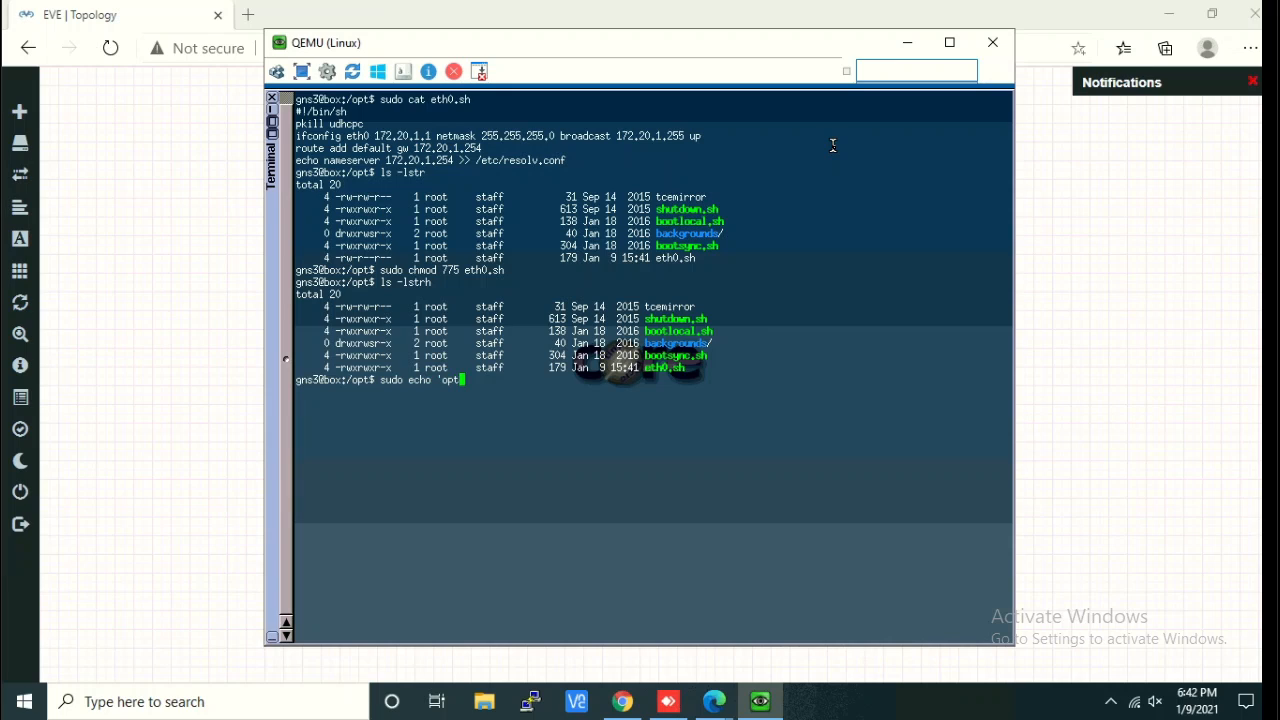
pyautogui.write('/eth0')
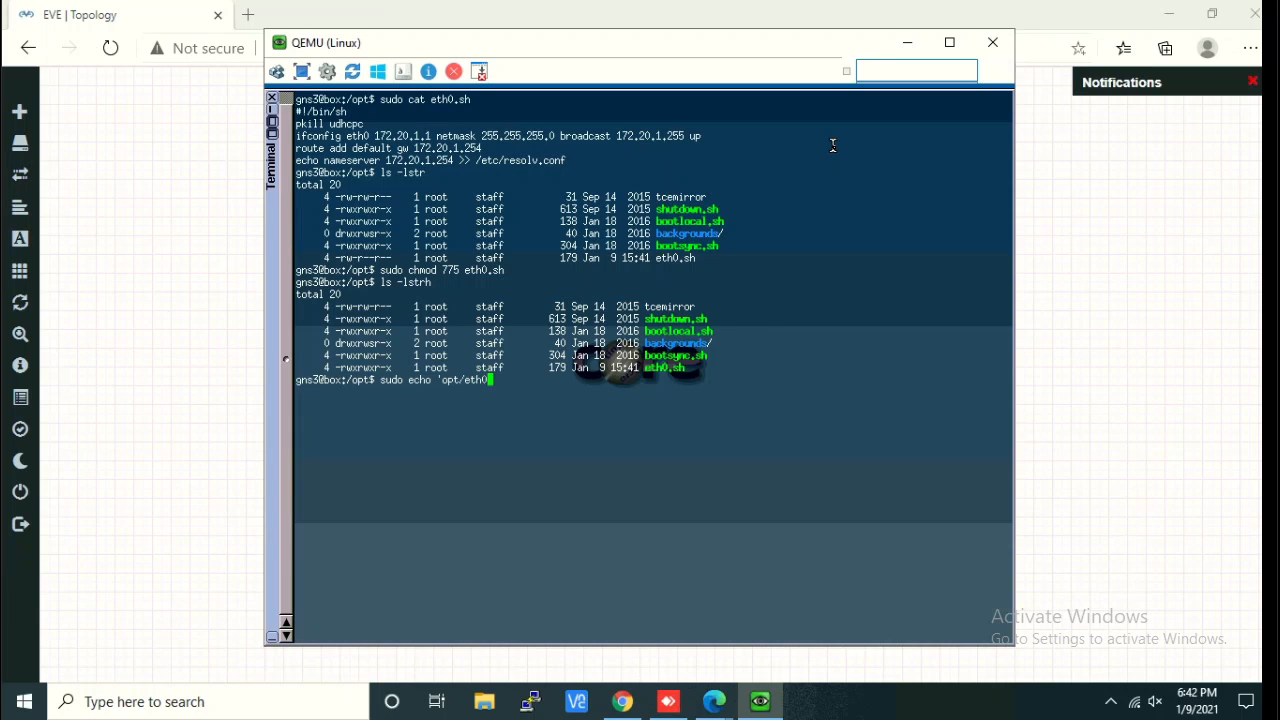
pyautogui.write(".sh'")
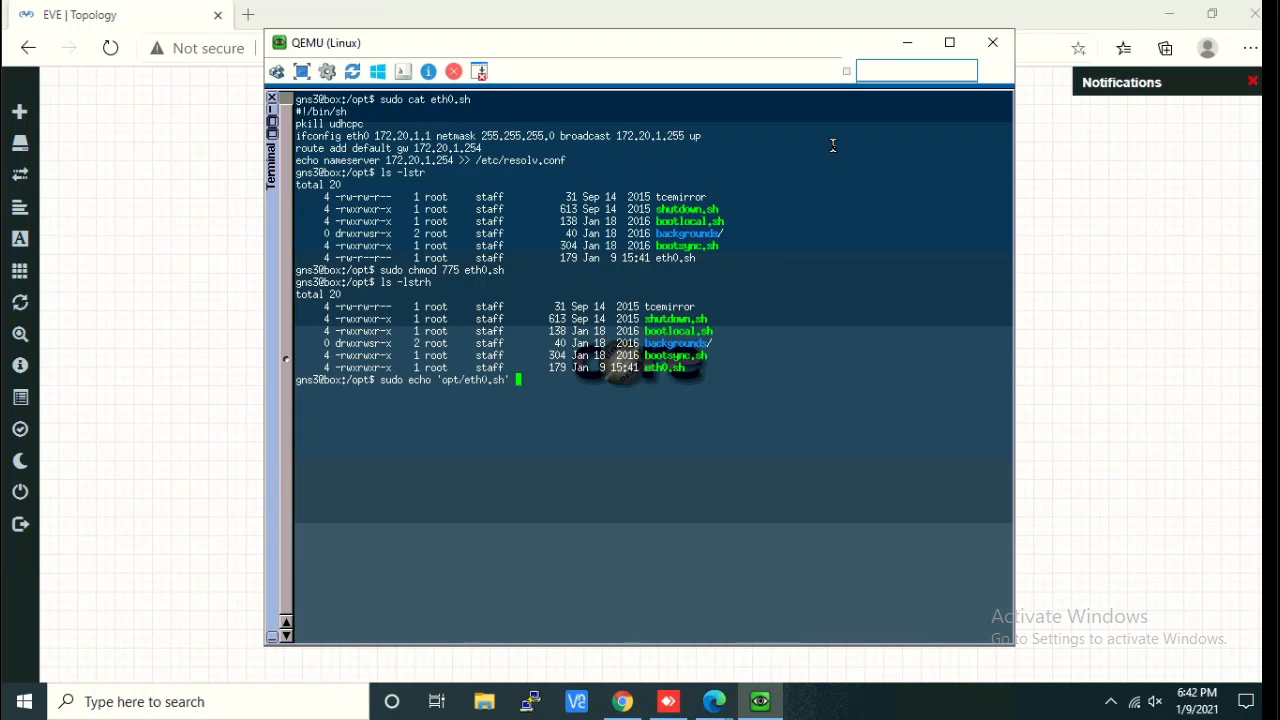
pyautogui.write('>>')
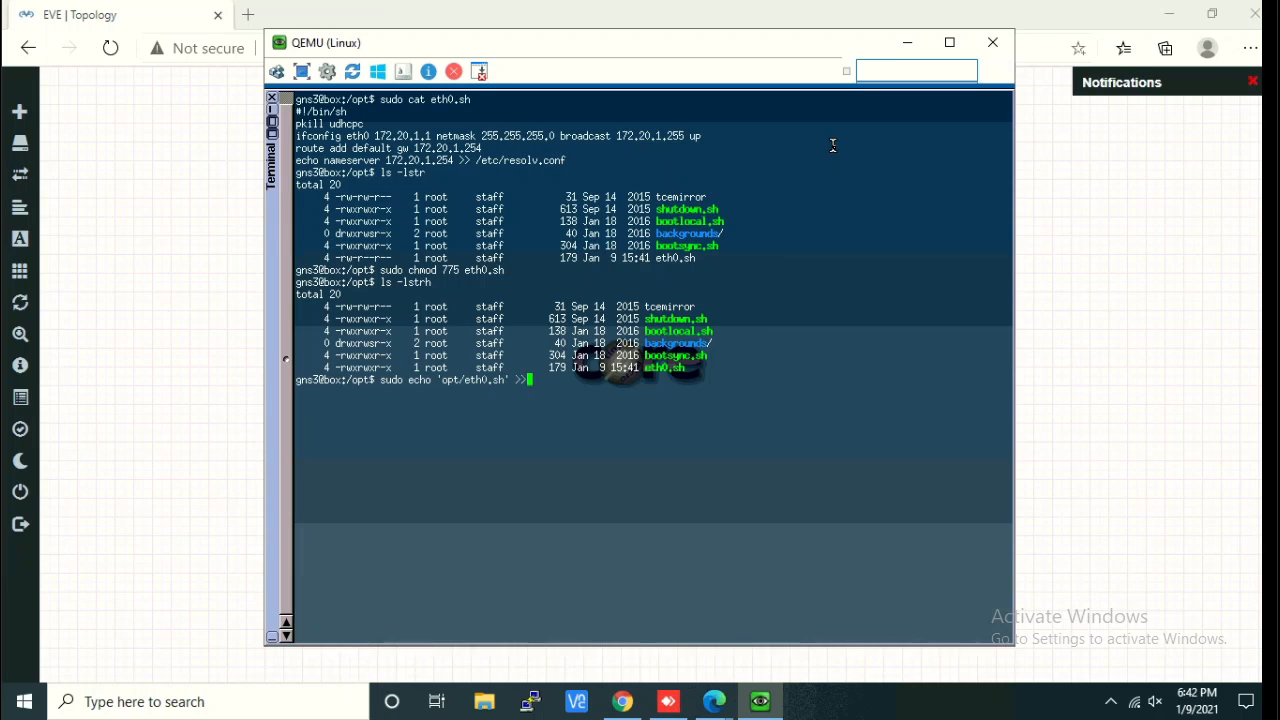
pyautogui.write('/opt')
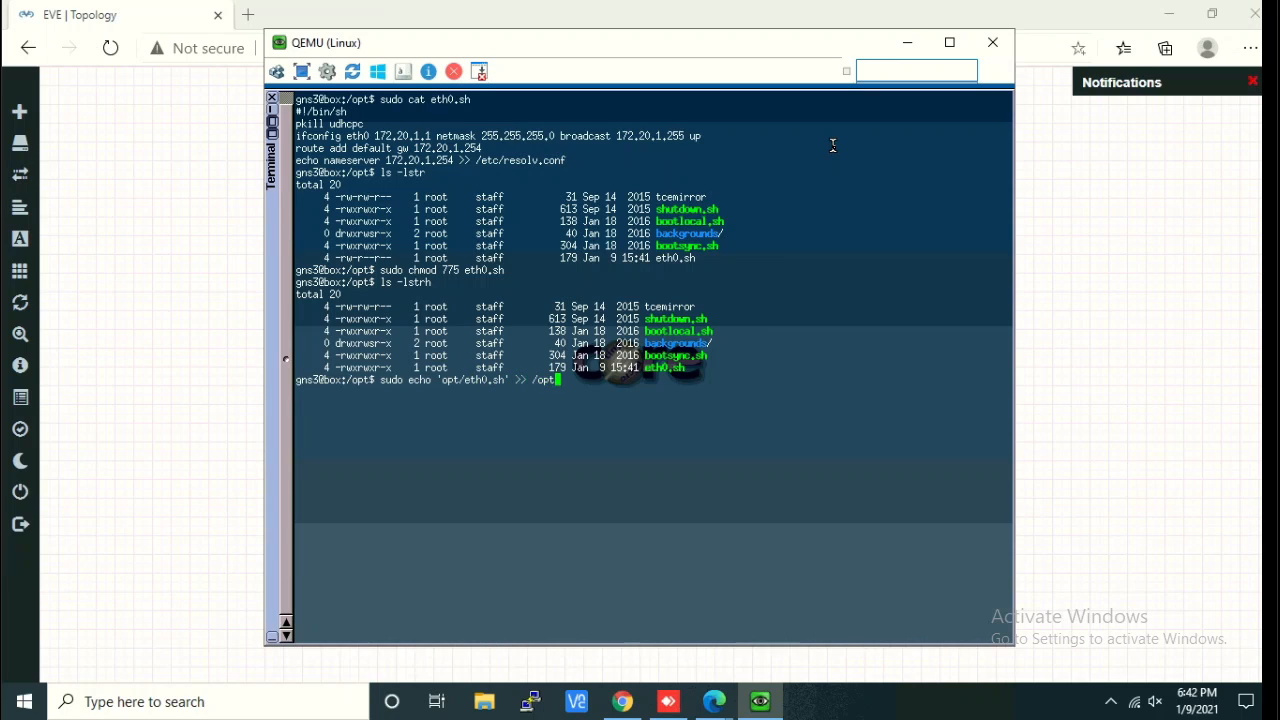
pyautogui.write('.filetool.lst')
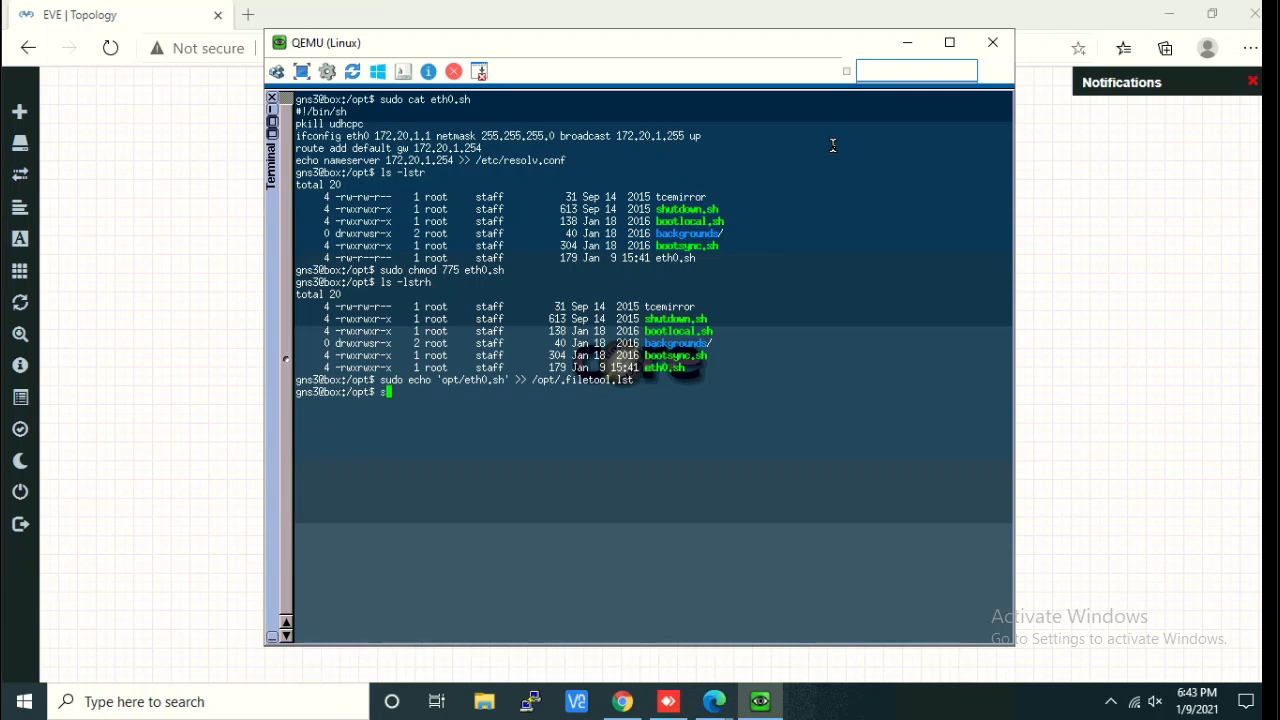
# Append 'opt/eth0.sh &' to /opt/bootlocal.sh.
pyautogui.write("sudo echo 'opt/eth")
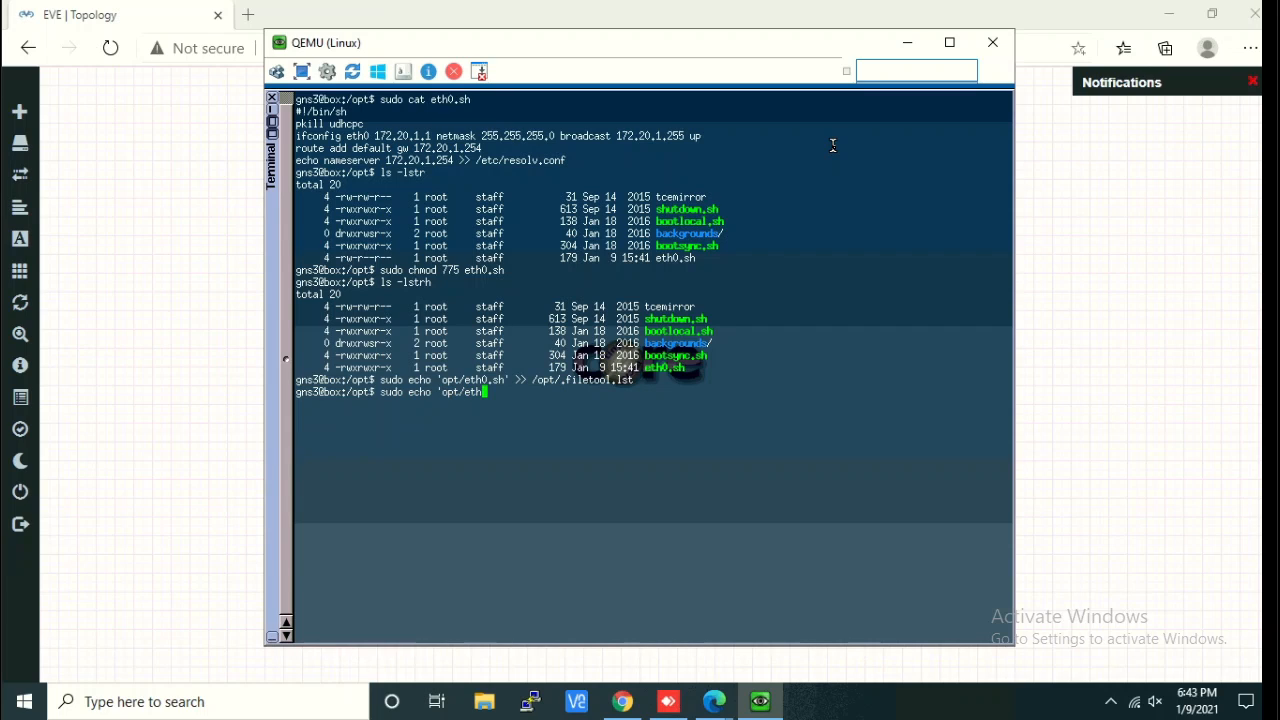
pyautogui.write('.sh')
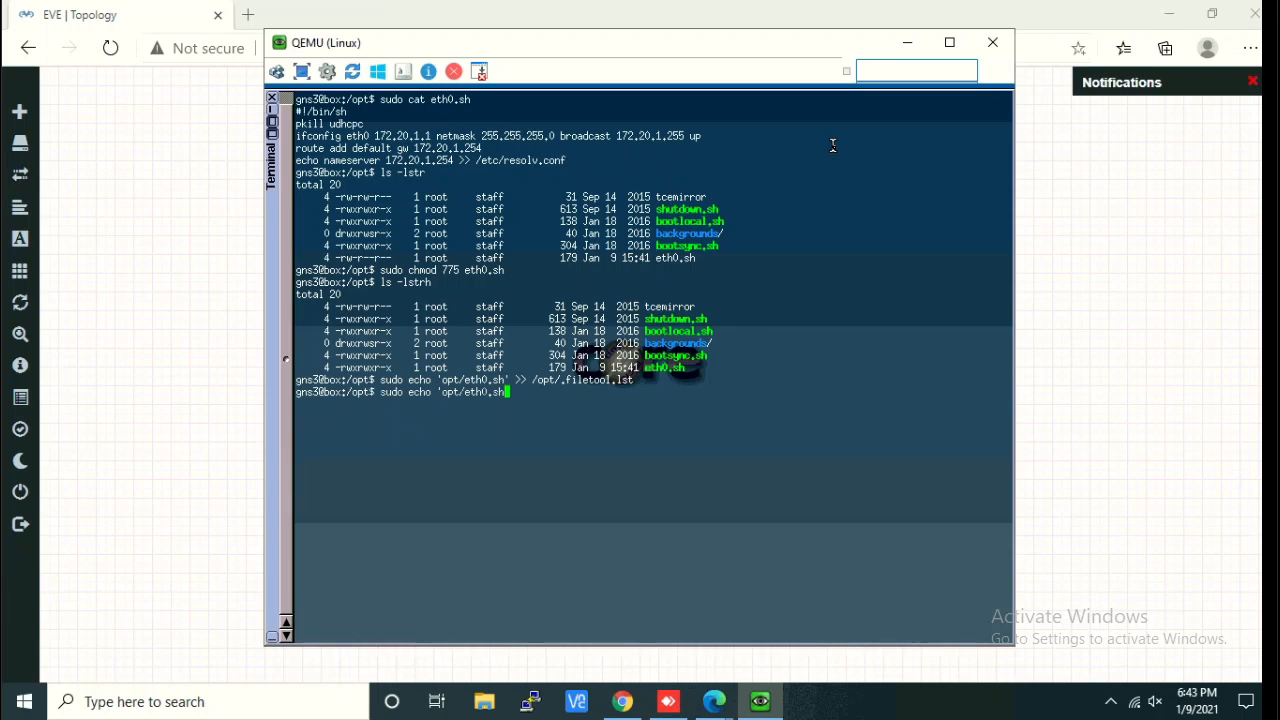
pyautogui.write("&' >>")
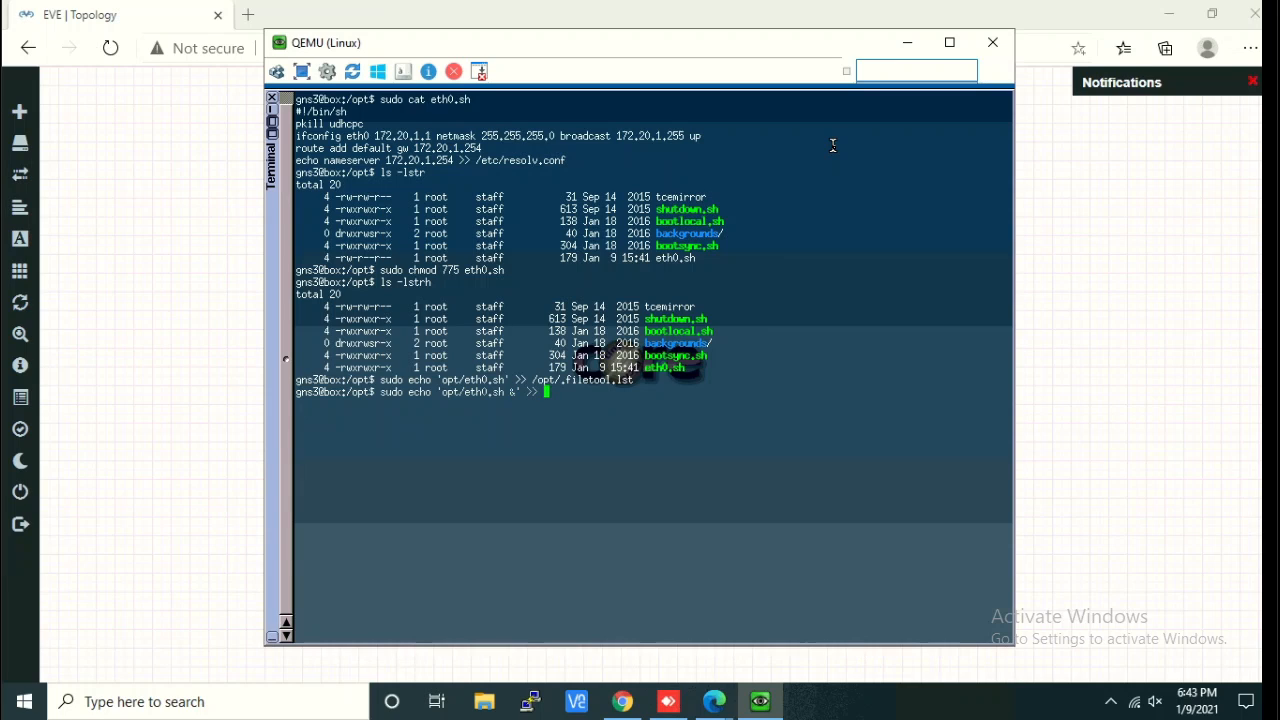
pyautogui.write('/e')
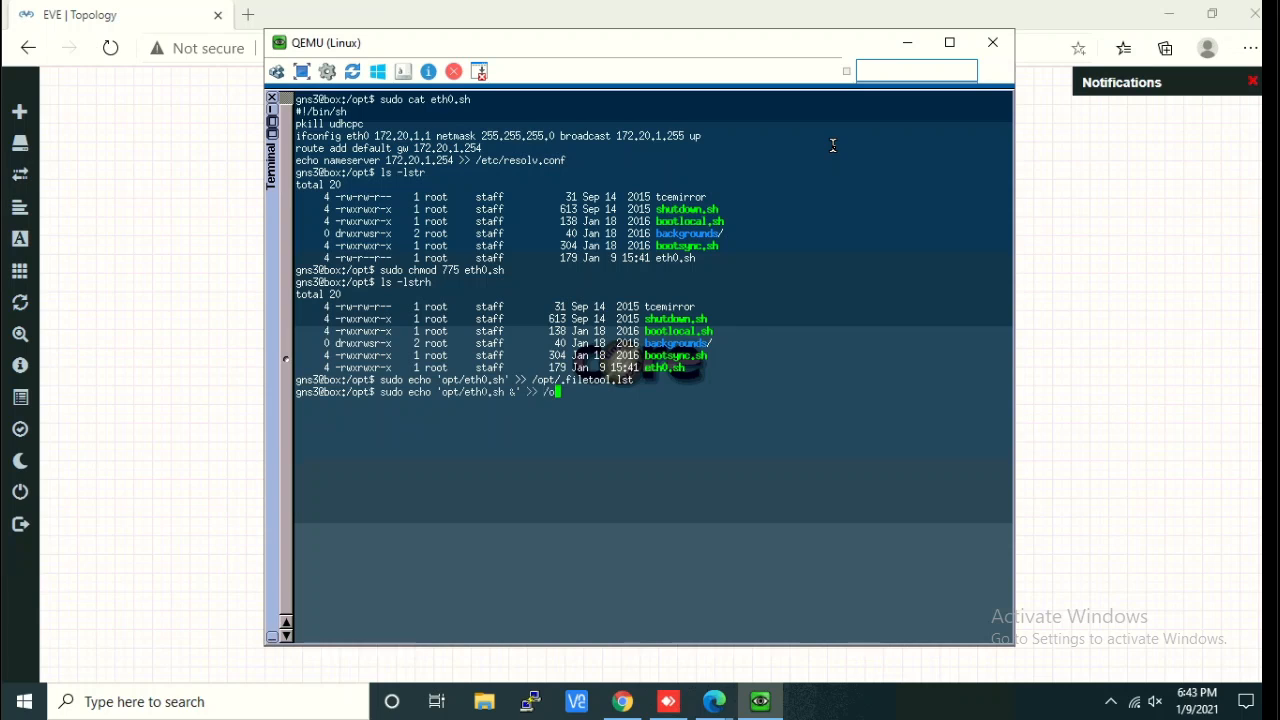
pyautogui.write('opt/bootlocal.sh')
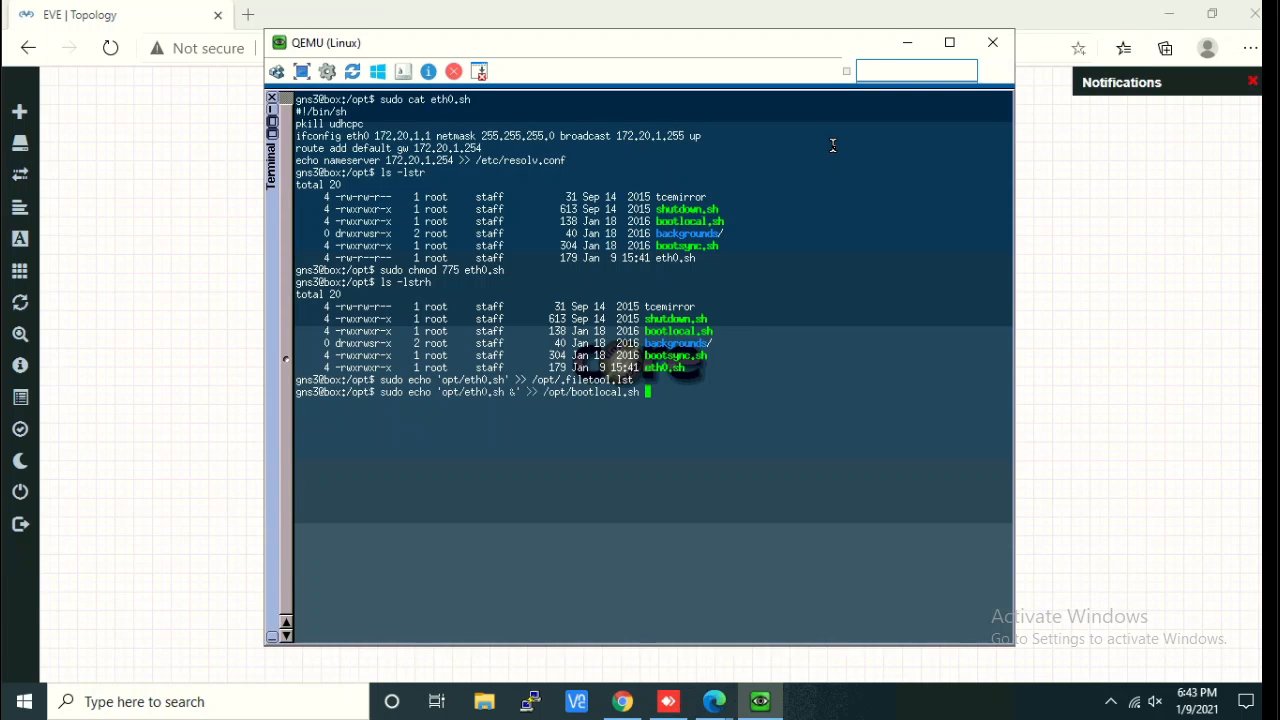
pyautogui.press('Return')
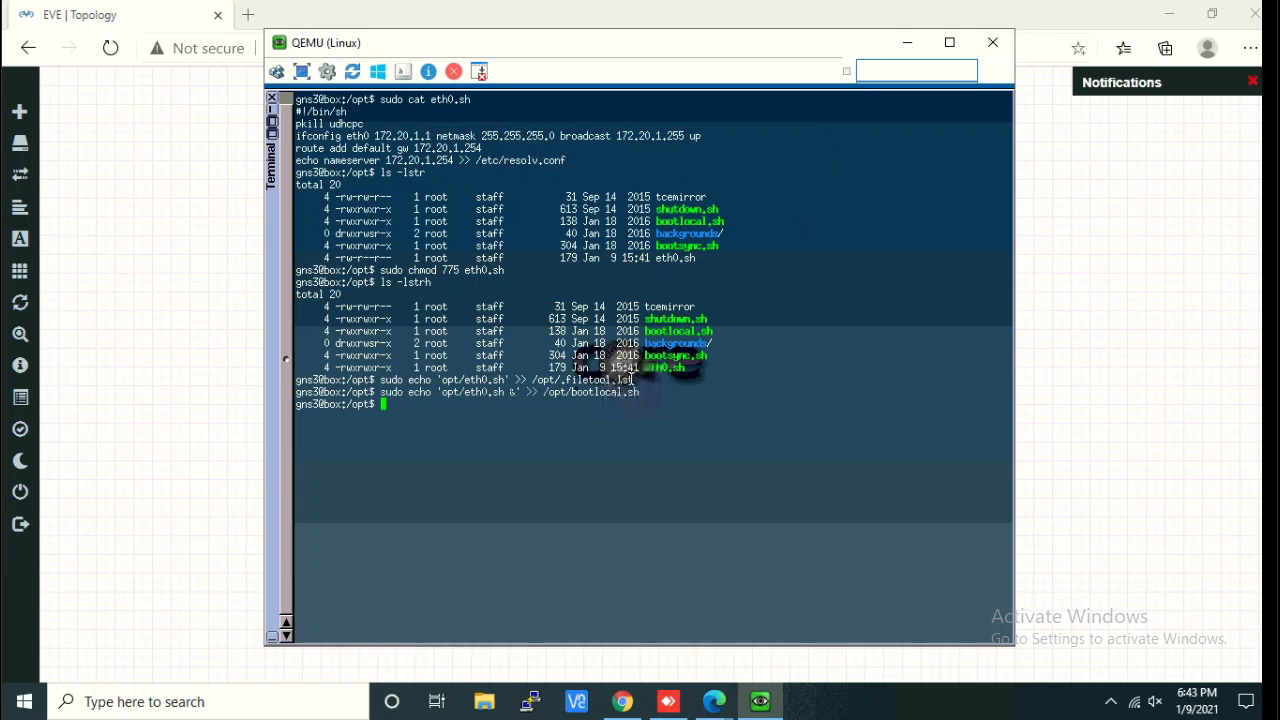
pyautogui.moveTo(444, 408)
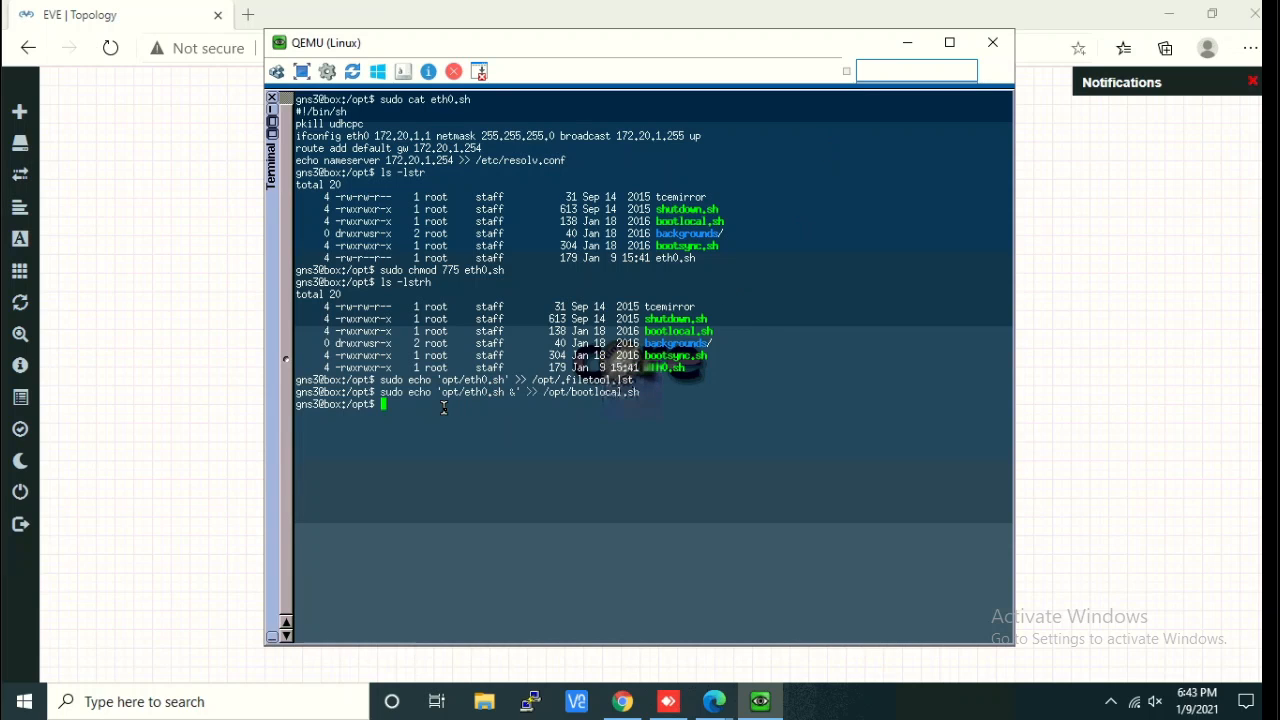
# Back up the node's files with filetool.sh -b.
pyautogui.write('sudo')
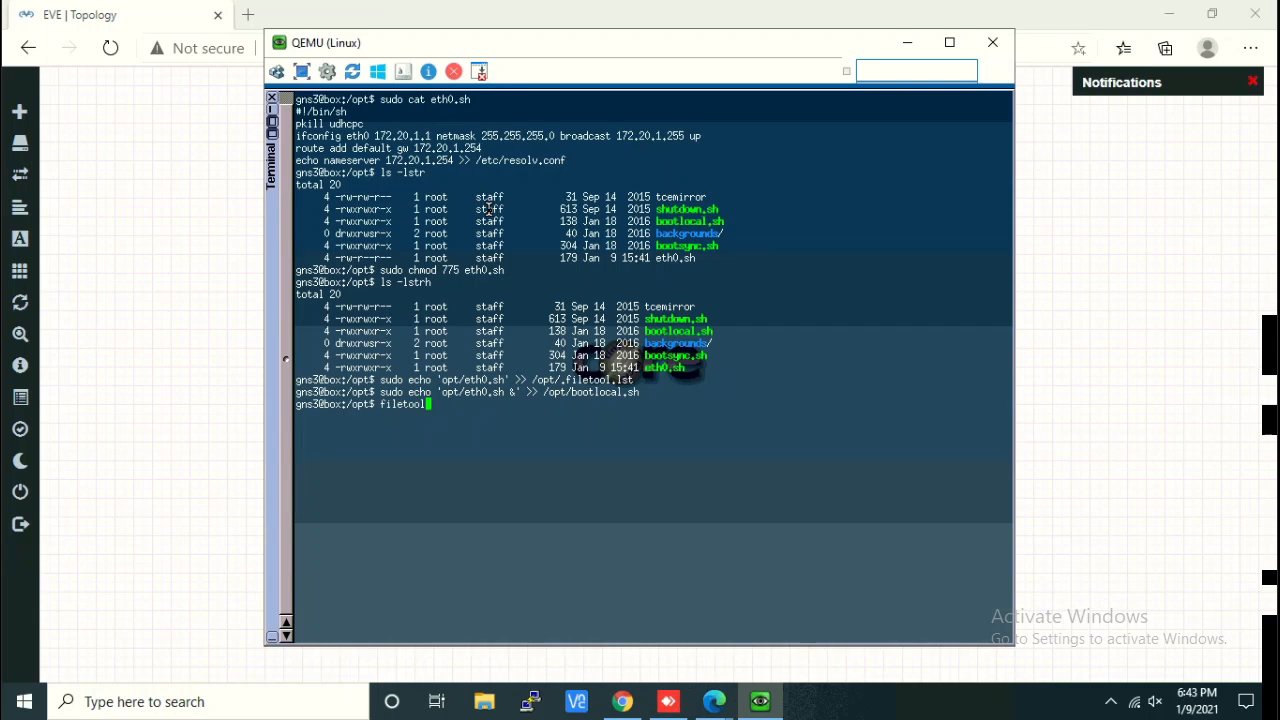
pyautogui.write('.sh =')
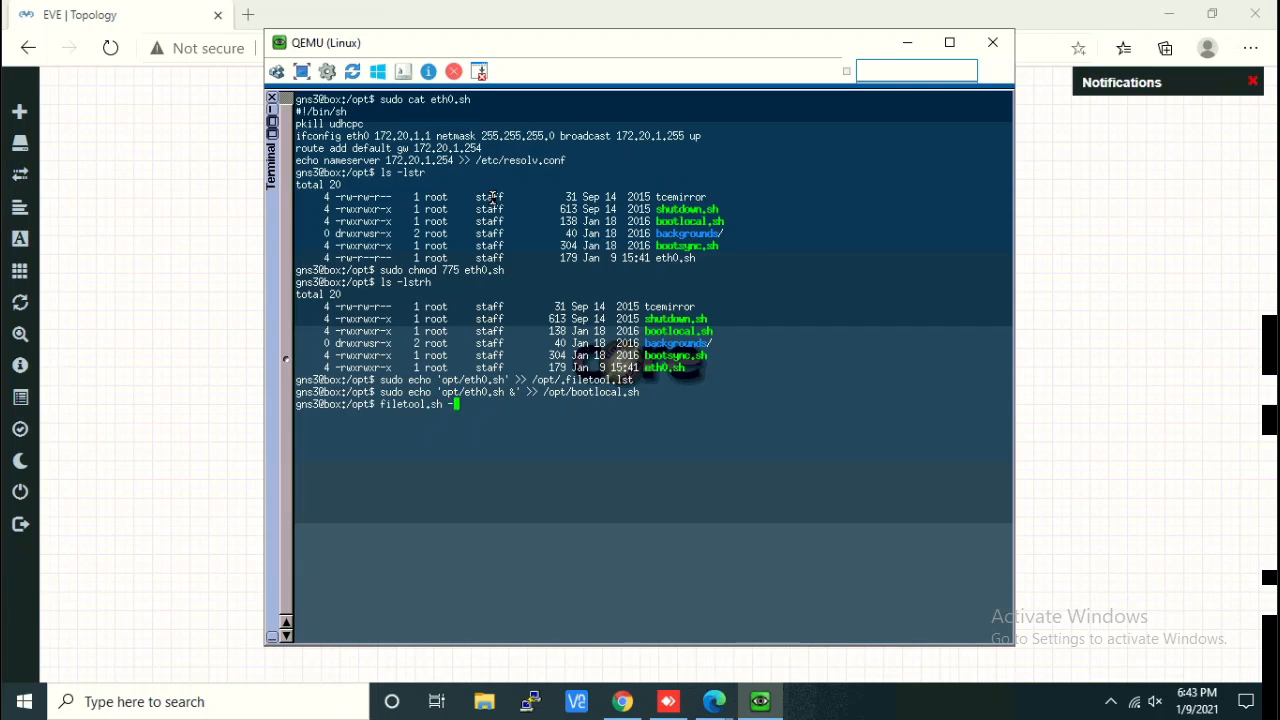
pyautogui.write('b')
pyautogui.press('Return')
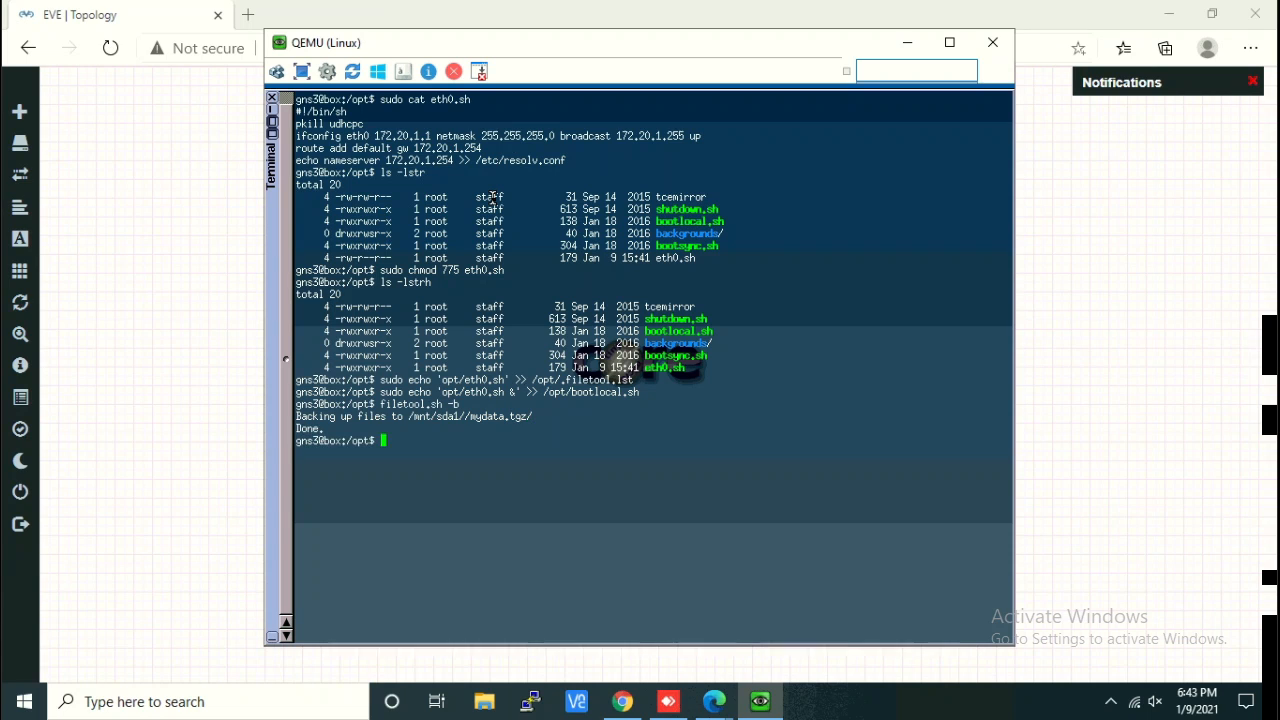
# Reboot the node with sudo reboot.
pyautogui.write('sudo re')
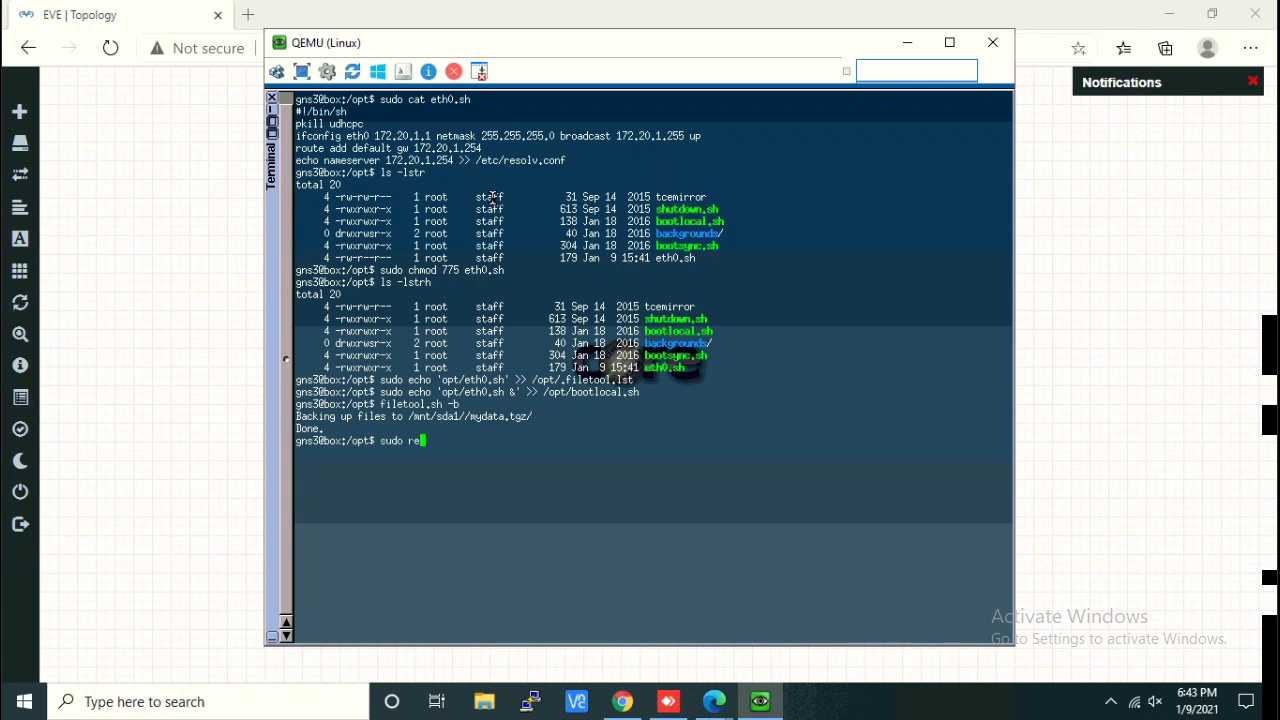
pyautogui.write('boot')
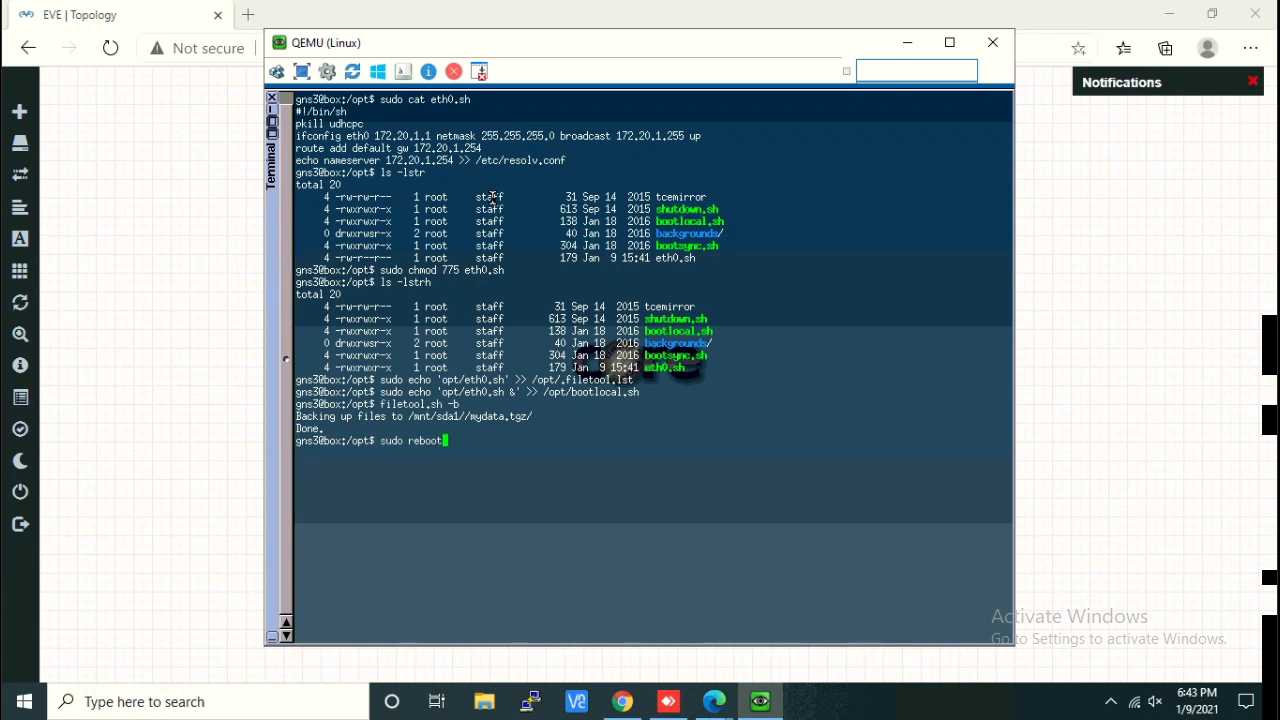
pyautogui.press('Return')
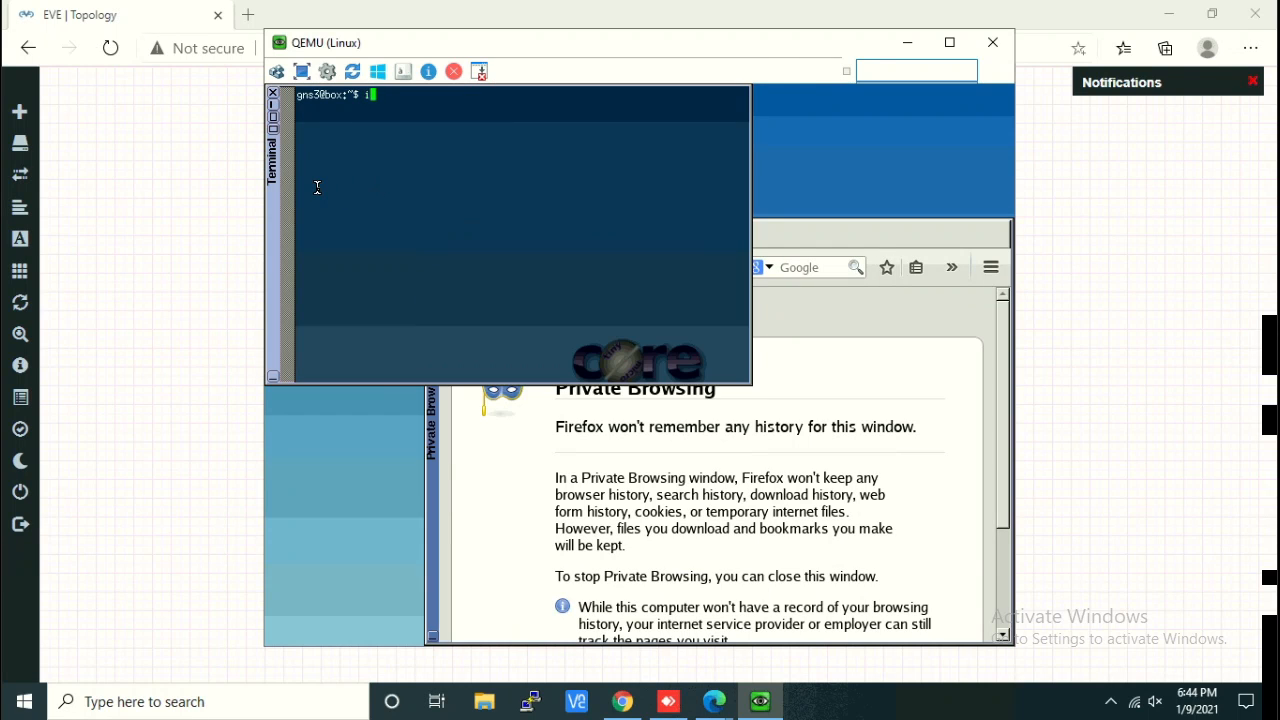
# Run ifconfig to confirm eth0 is 172.20.1.1/255.255.255.0.
pyautogui.write('ifconfig')
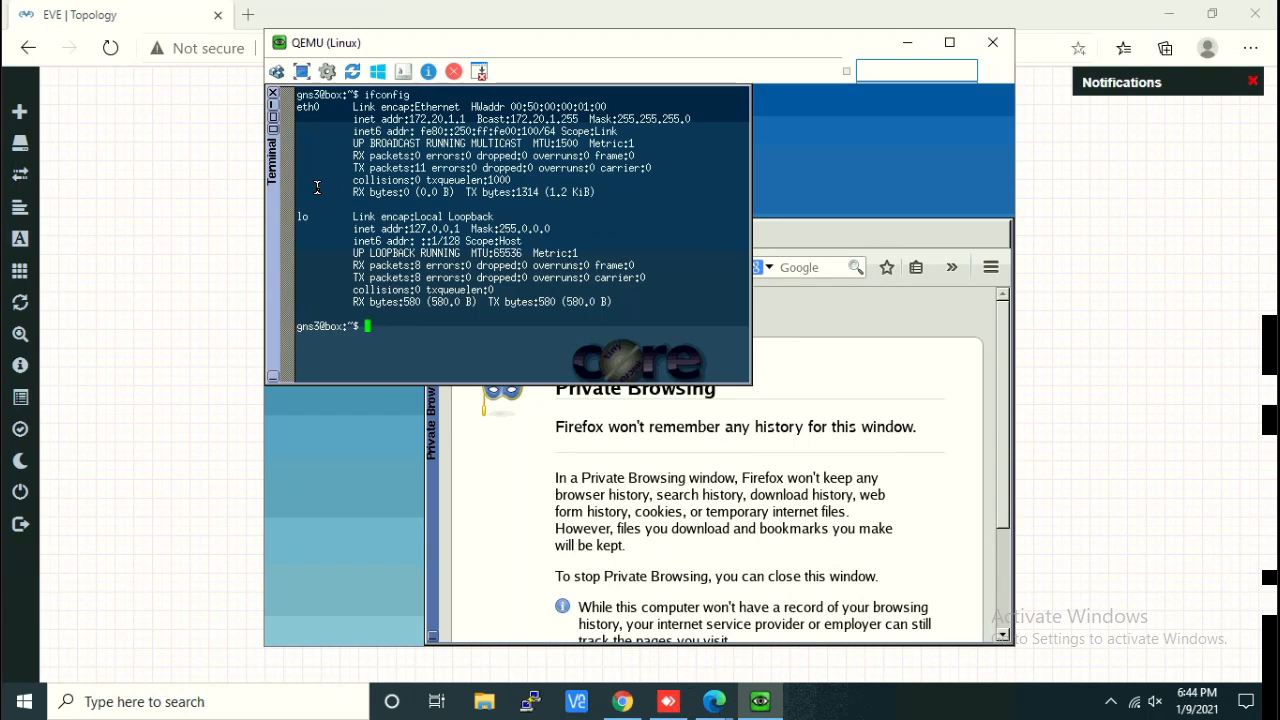